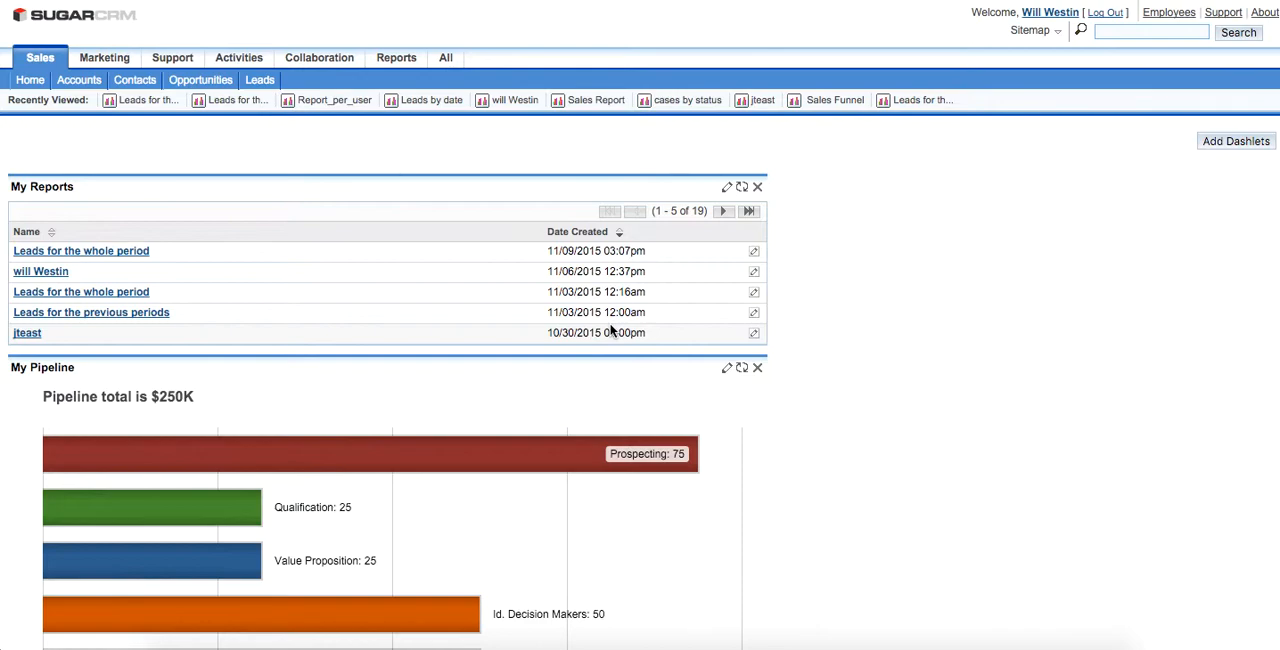
Step: Open the Reports module's list of saved reports
left_click(388, 57)
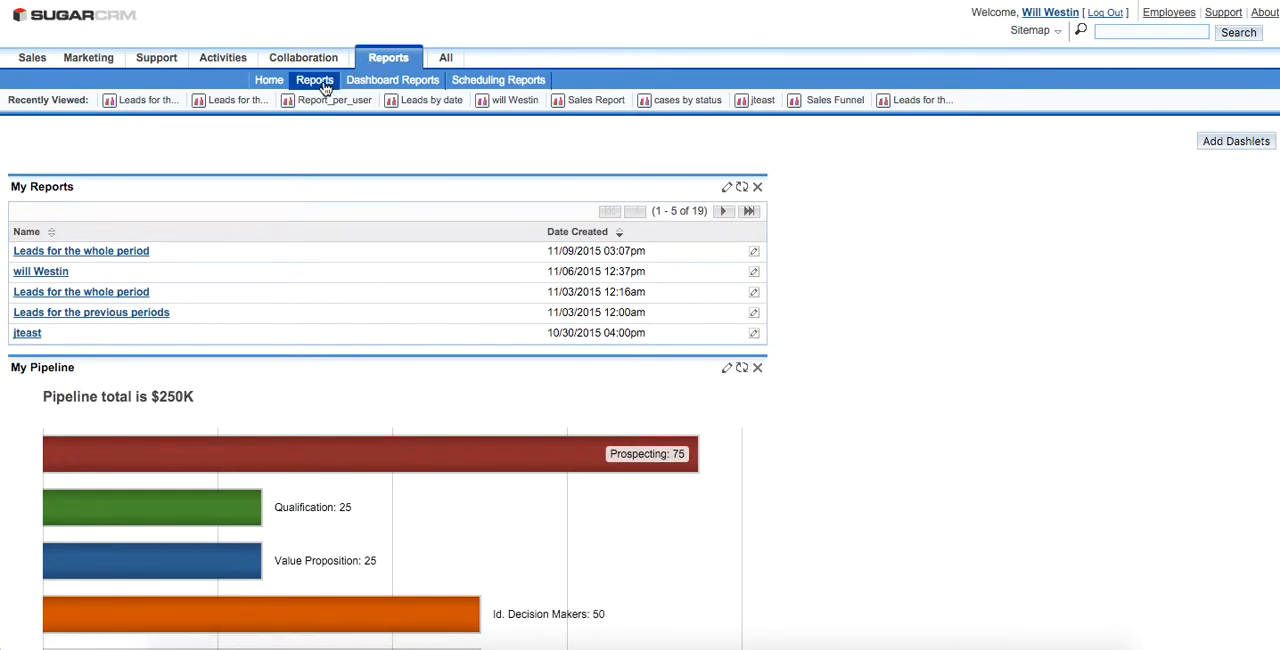
left_click(314, 80)
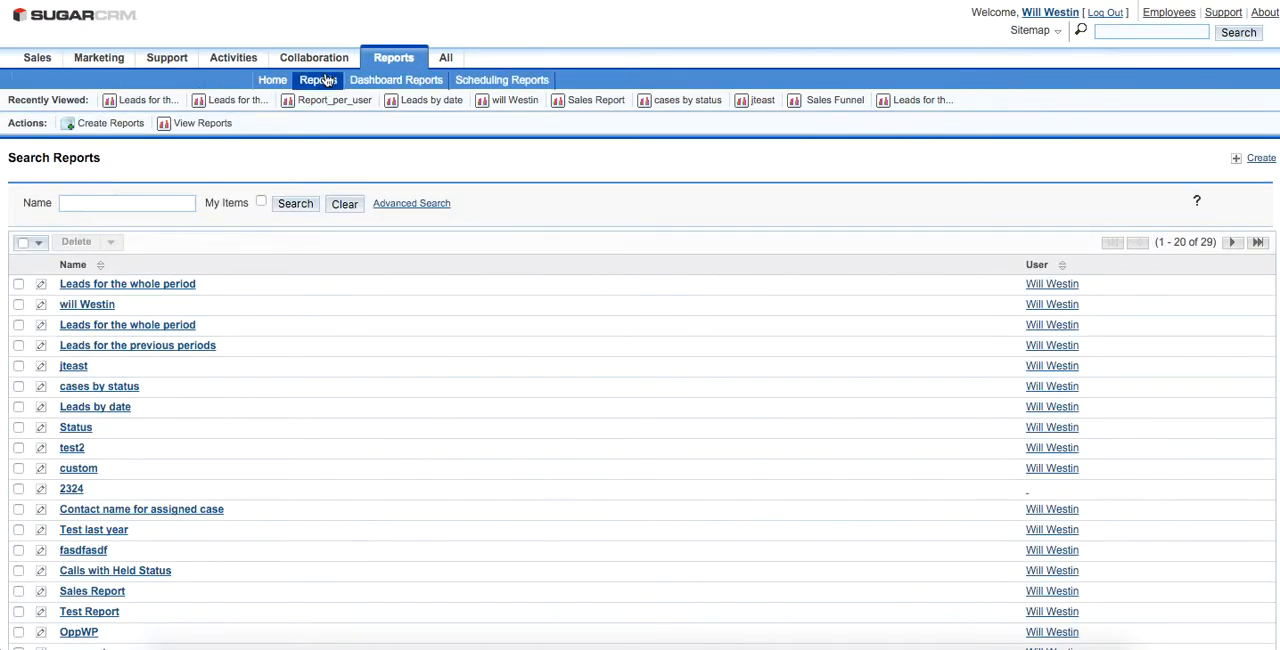
Step: Start a new report with Leads as its module
left_click(322, 57)
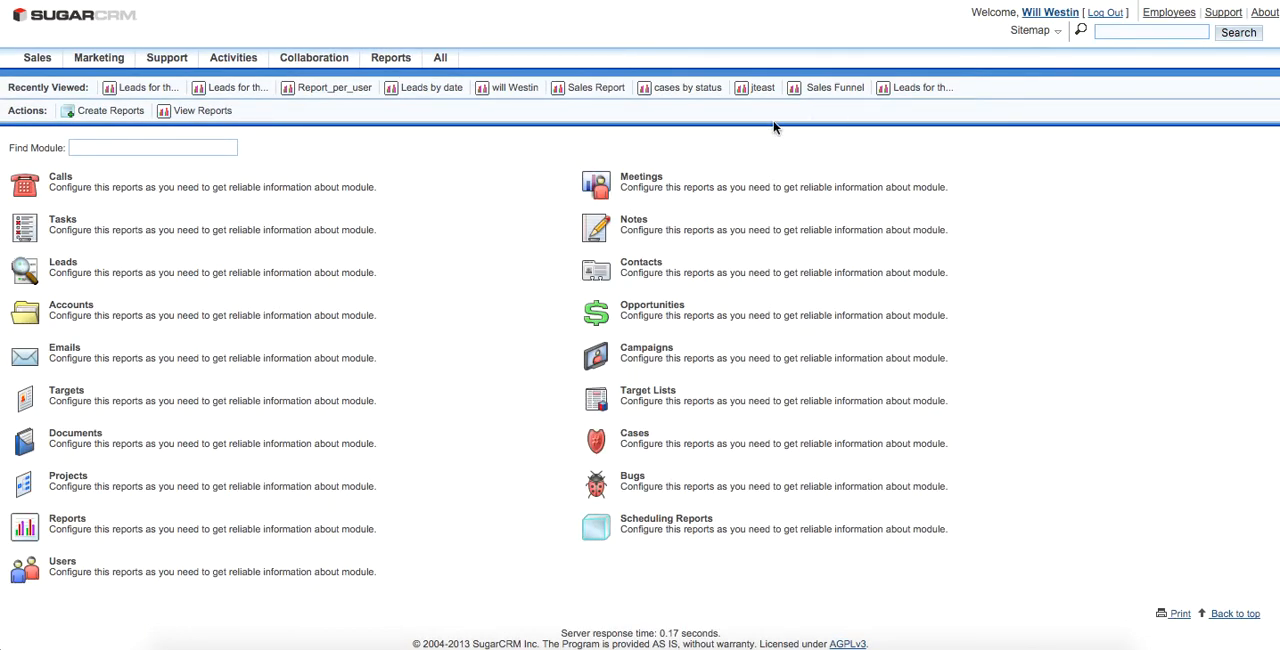
mouse_move(495, 136)
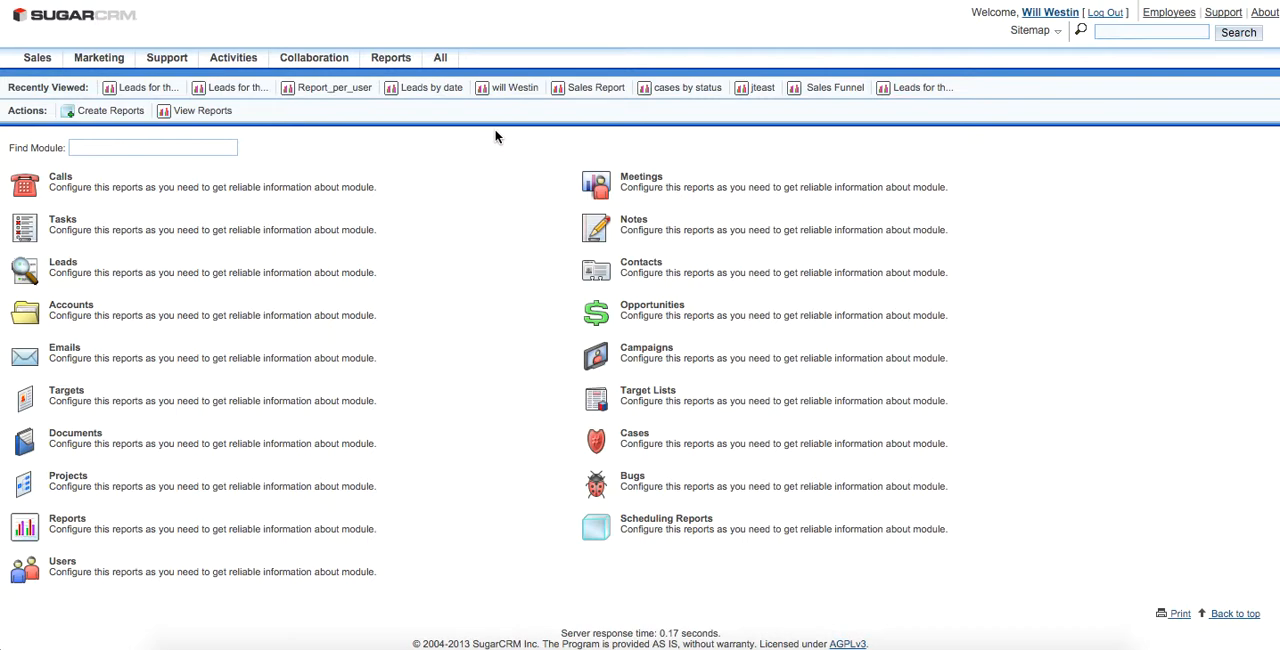
mouse_move(140, 218)
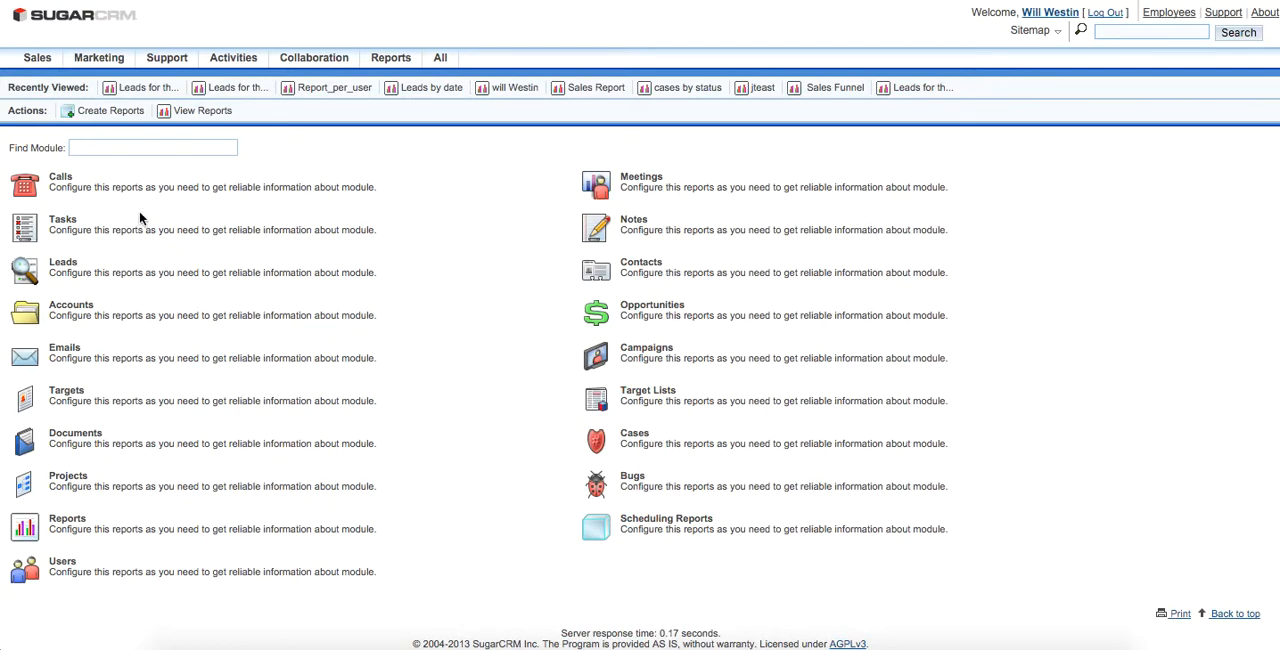
mouse_move(24, 270)
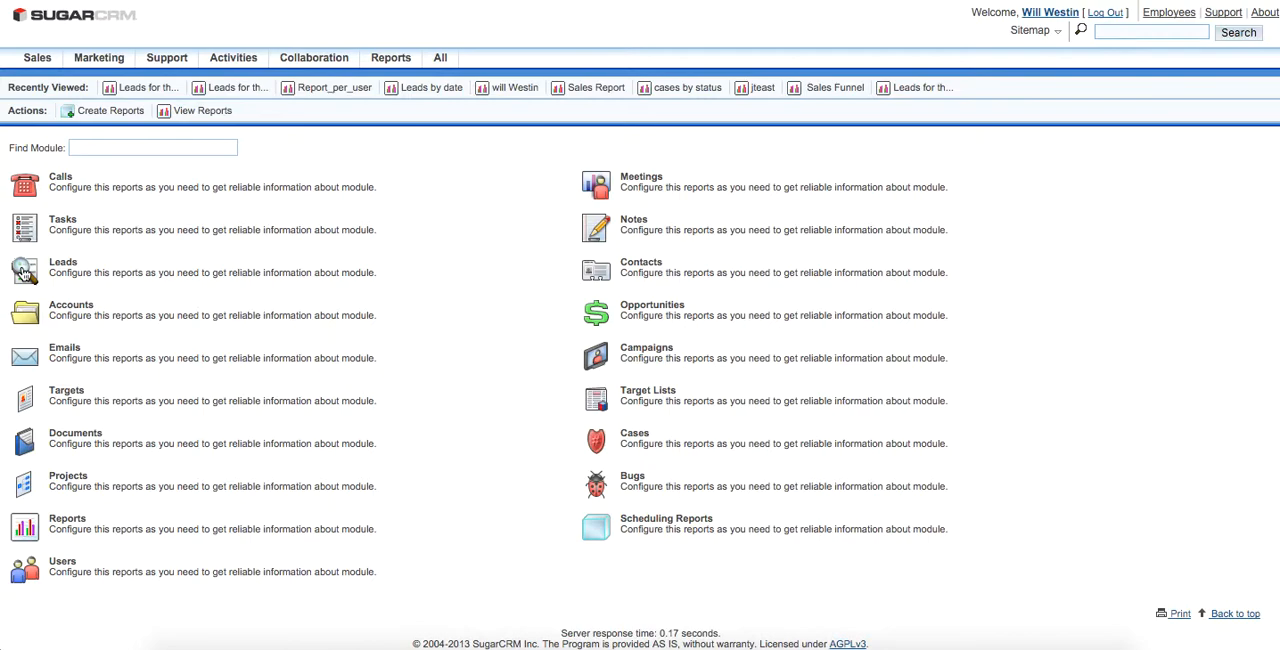
left_click(110, 110)
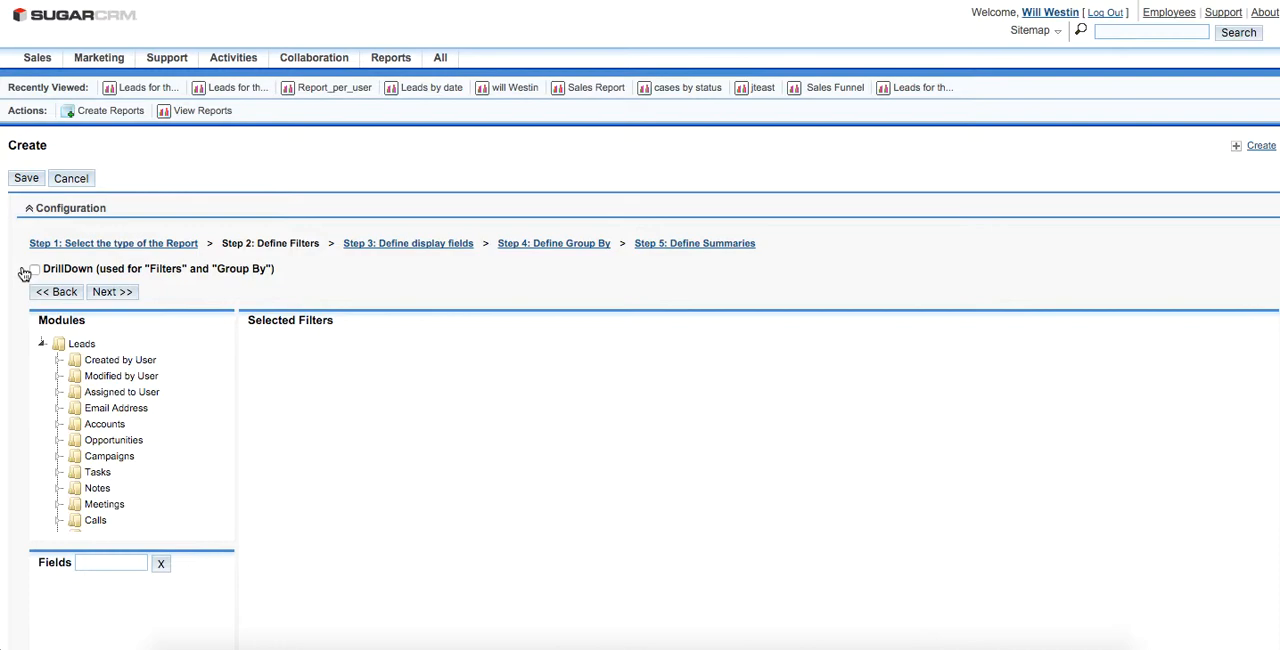
Step: Add a Date Created filter with the Before condition, keeping leads created before 11/09/2015
left_click(81, 343)
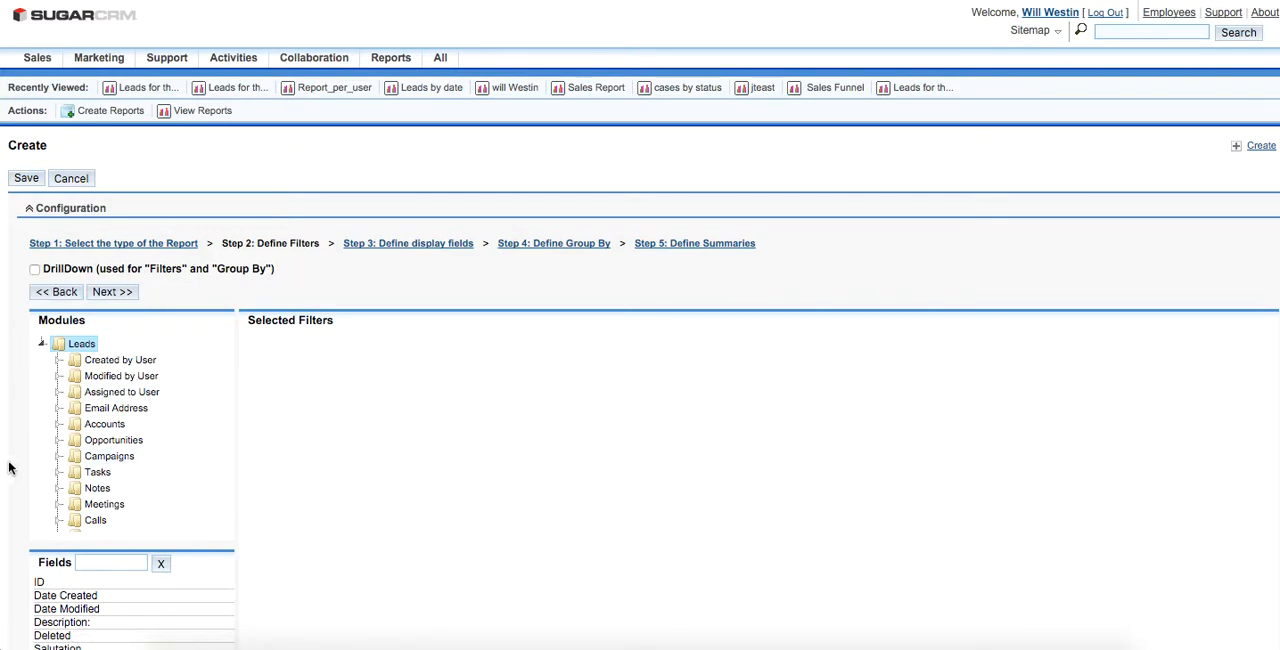
mouse_move(30, 585)
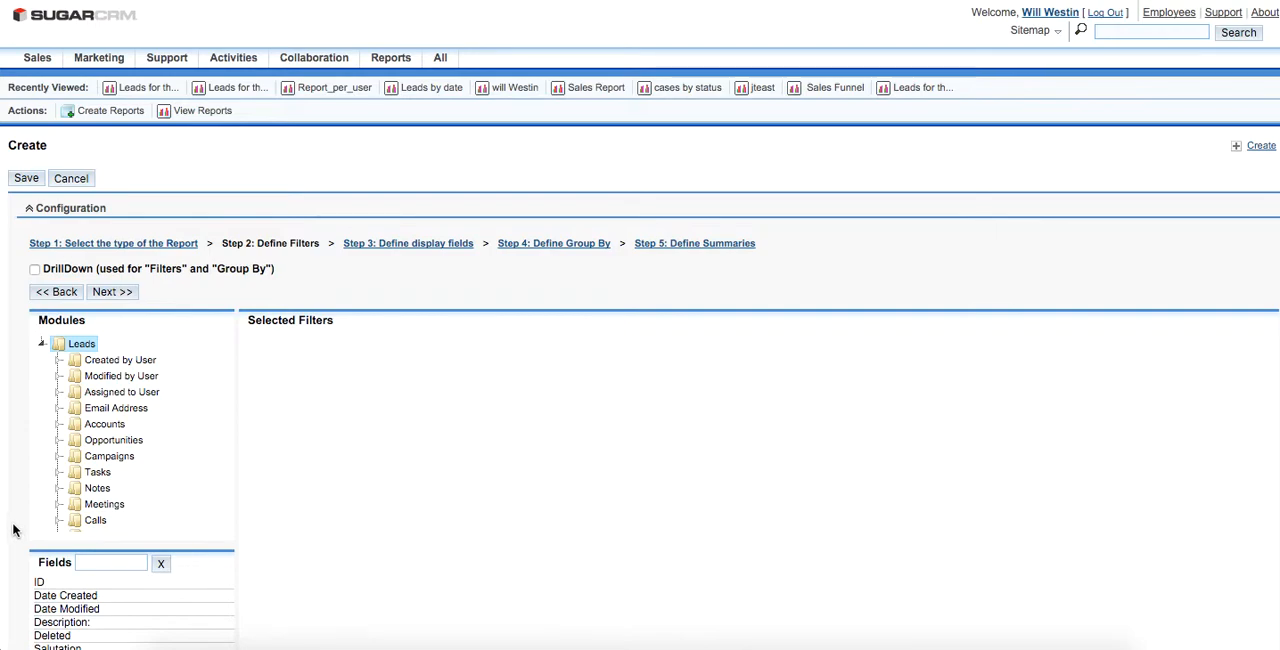
scroll("down", 3)
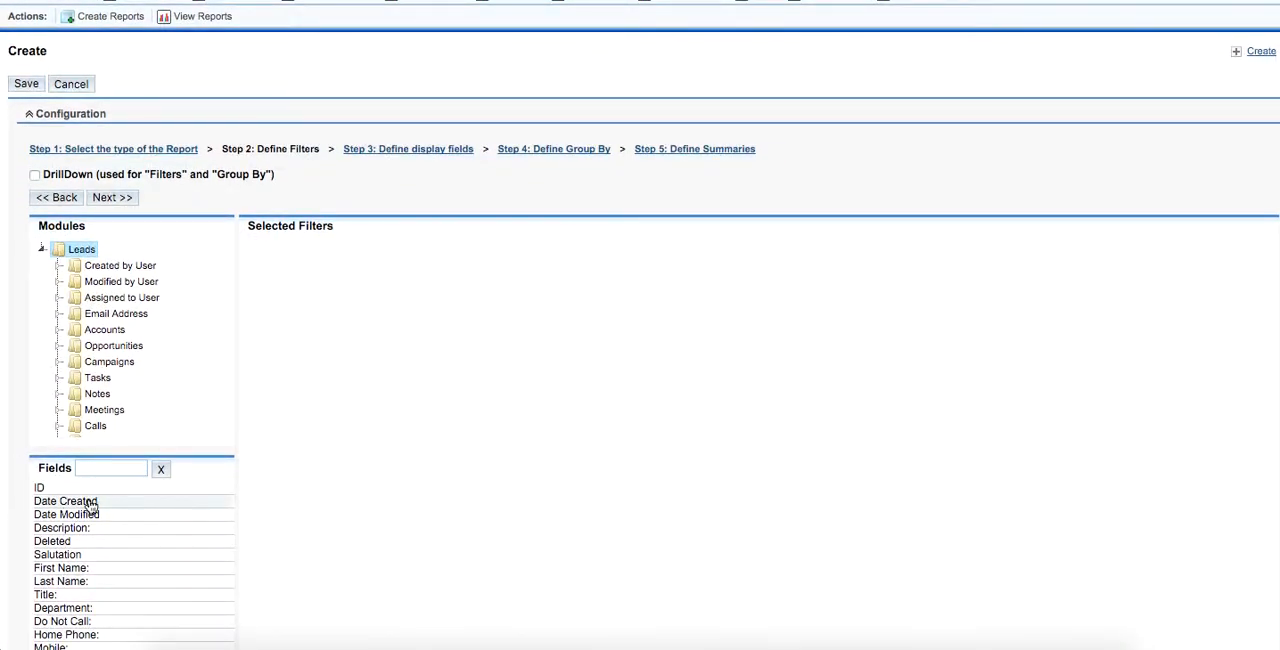
left_click(65, 501)
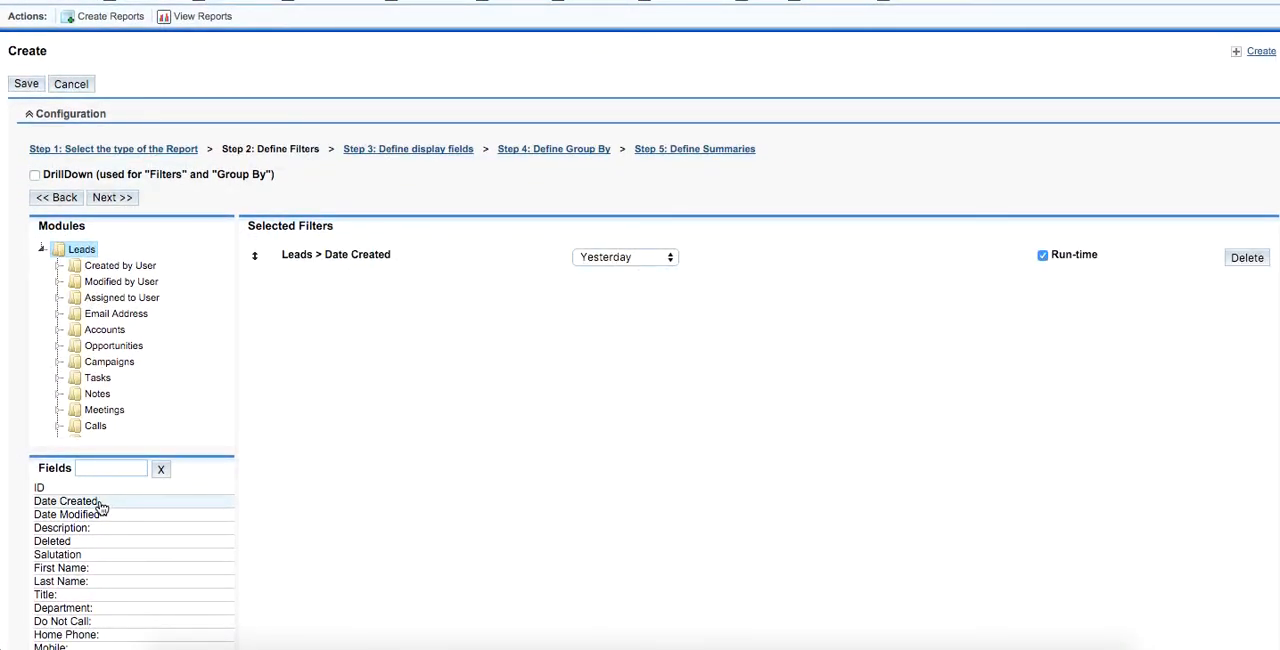
mouse_move(555, 248)
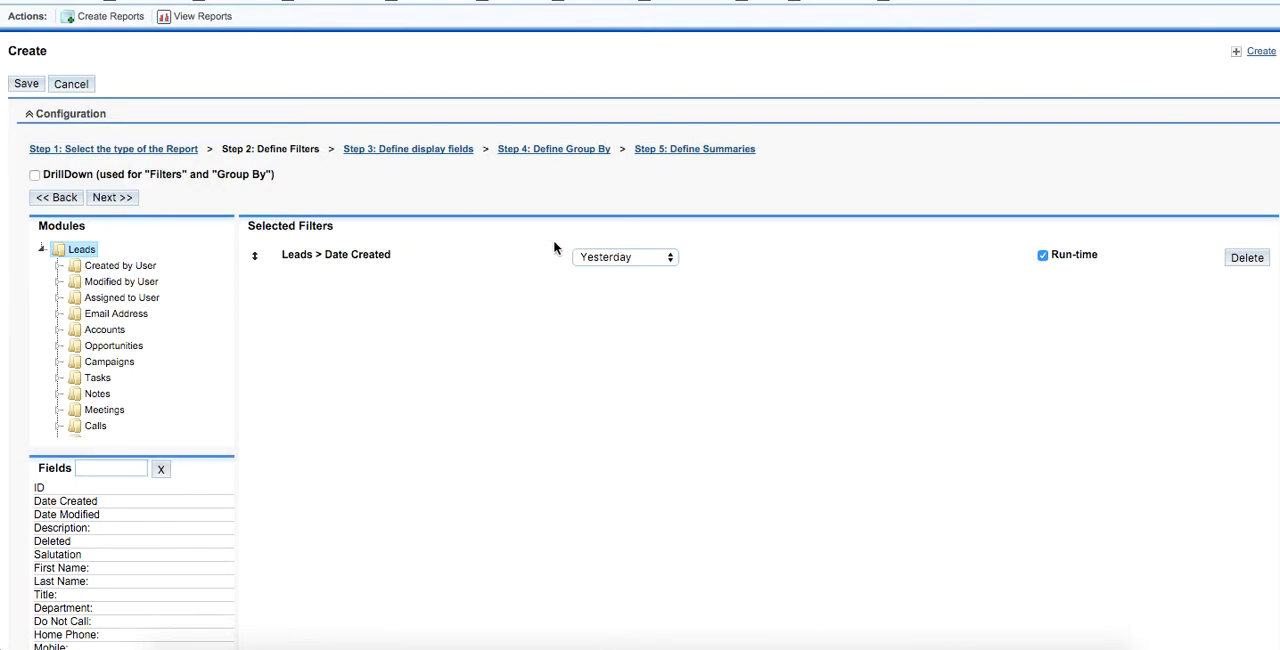
left_click(623, 257)
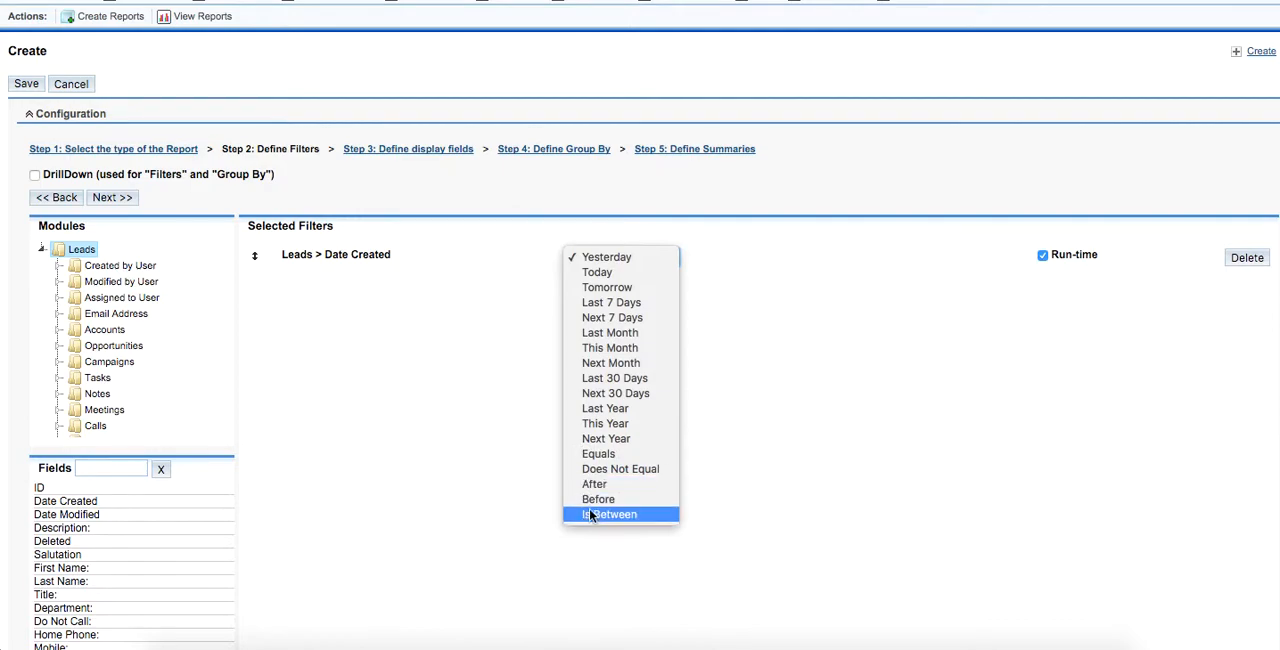
left_click(597, 498)
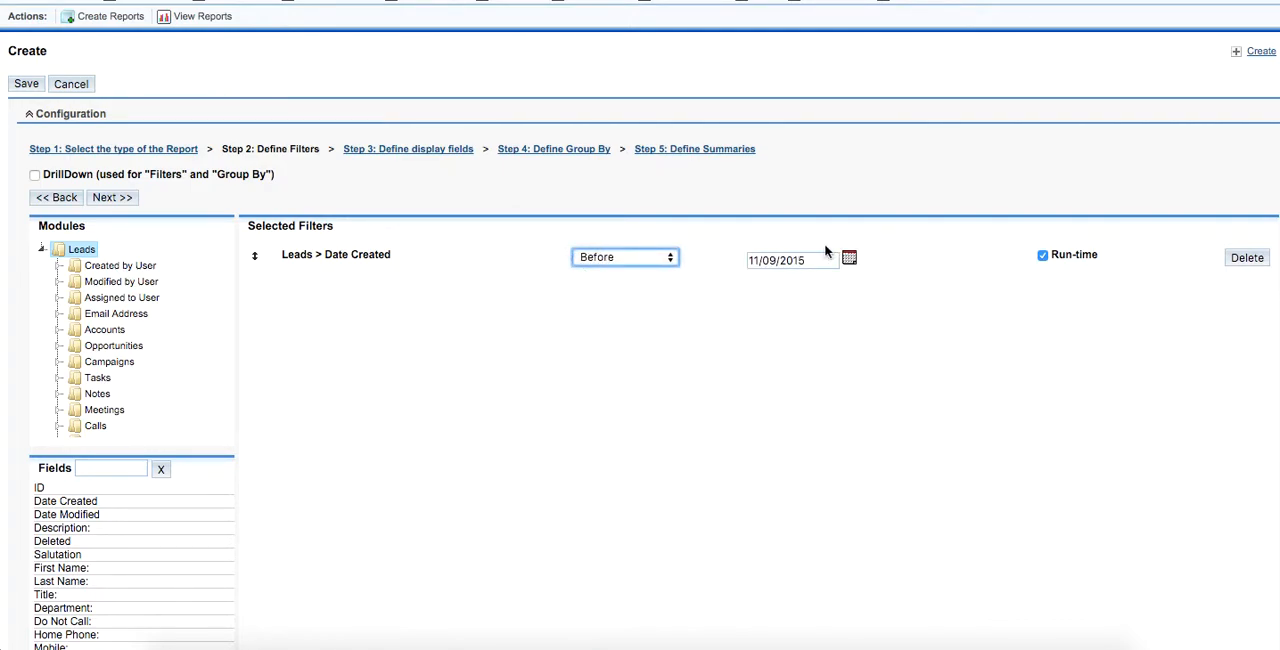
mouse_move(585, 275)
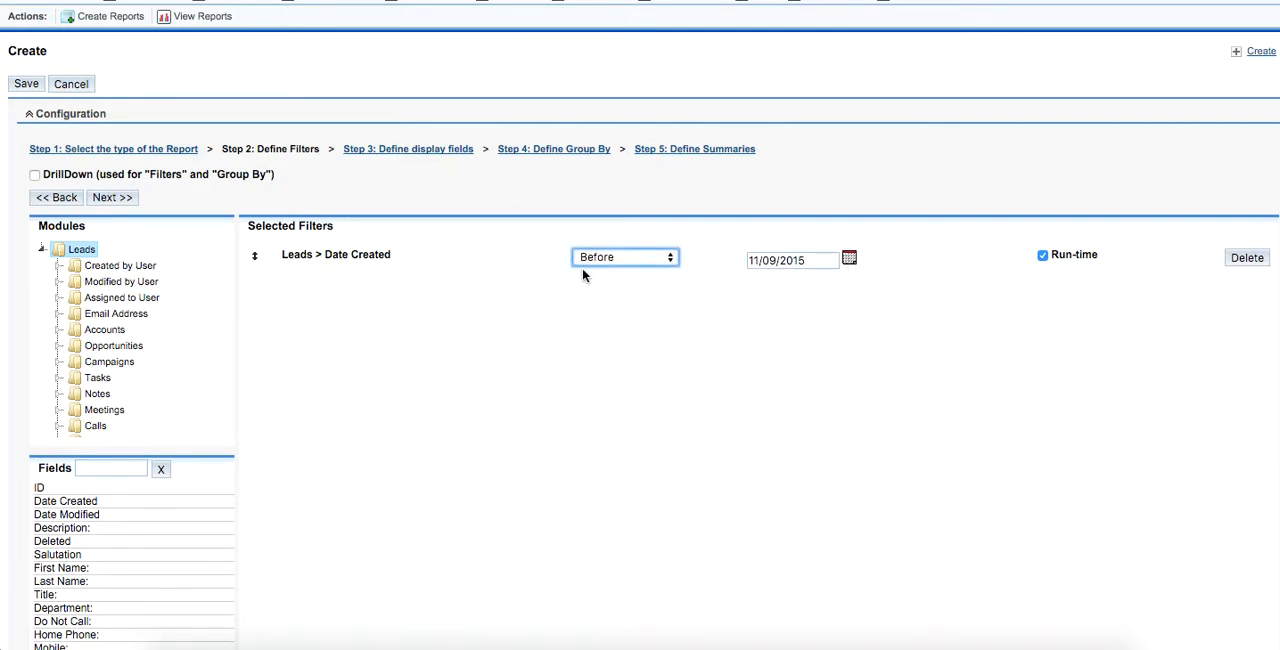
mouse_move(518, 242)
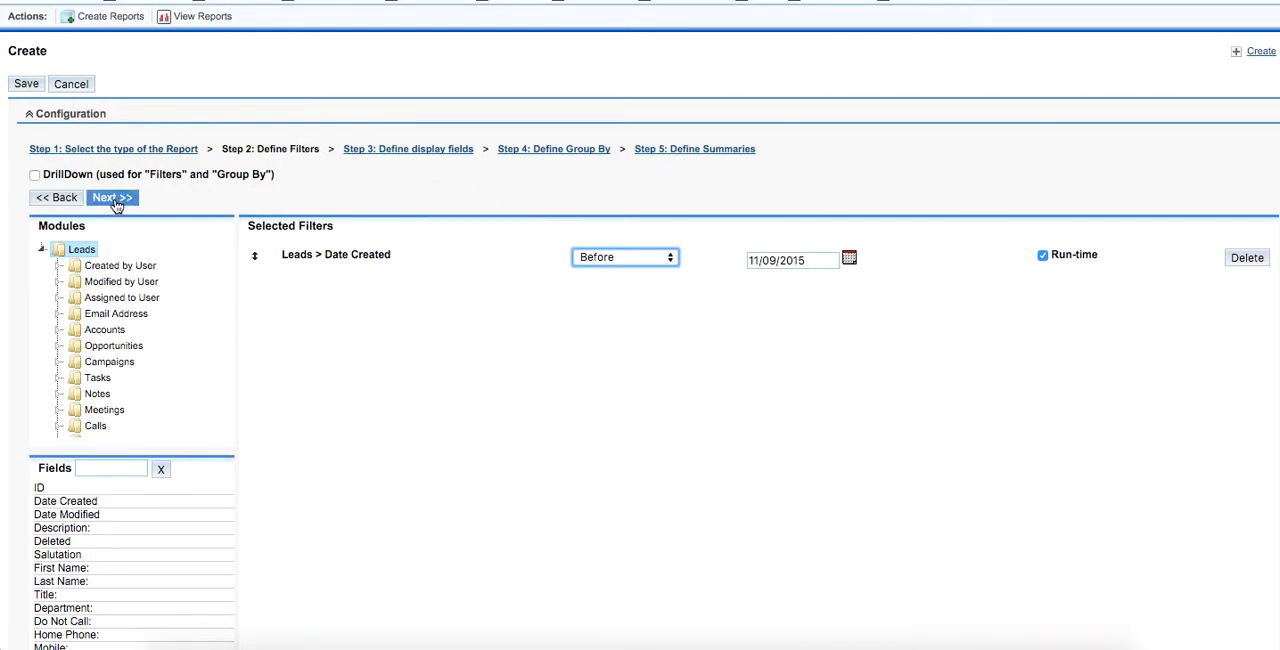
Step: Display First Name, Last Name and the assigned user's User Name as report columns
left_click(112, 197)
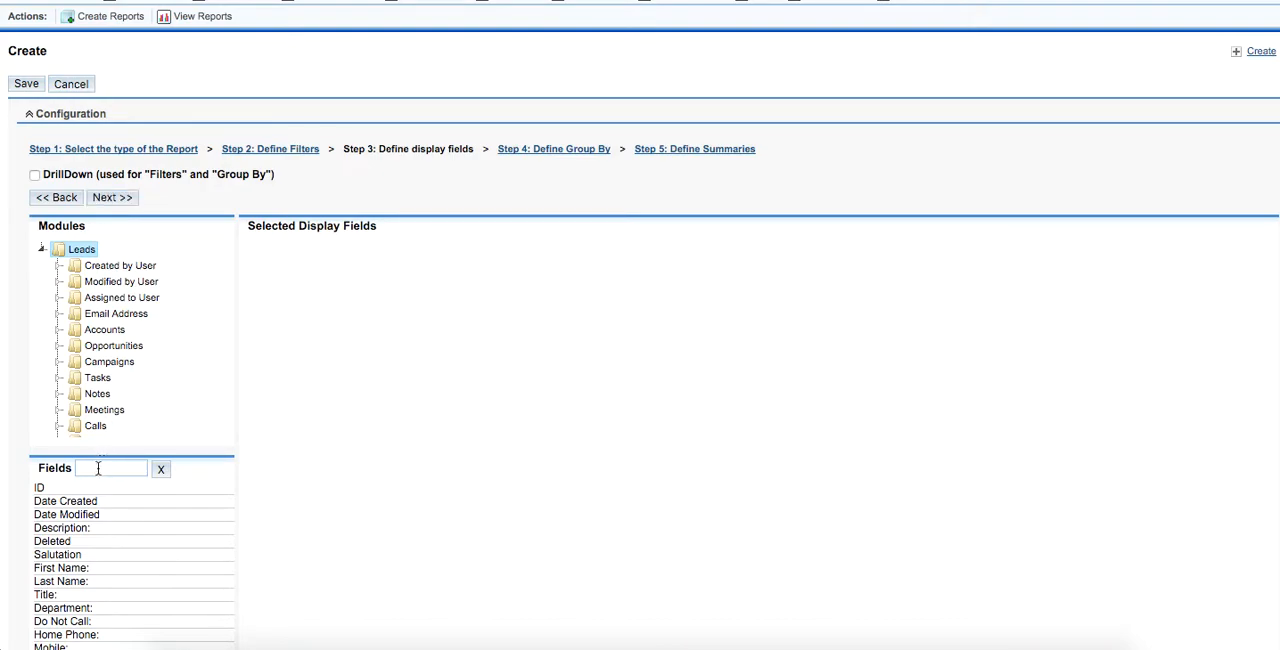
type("name")
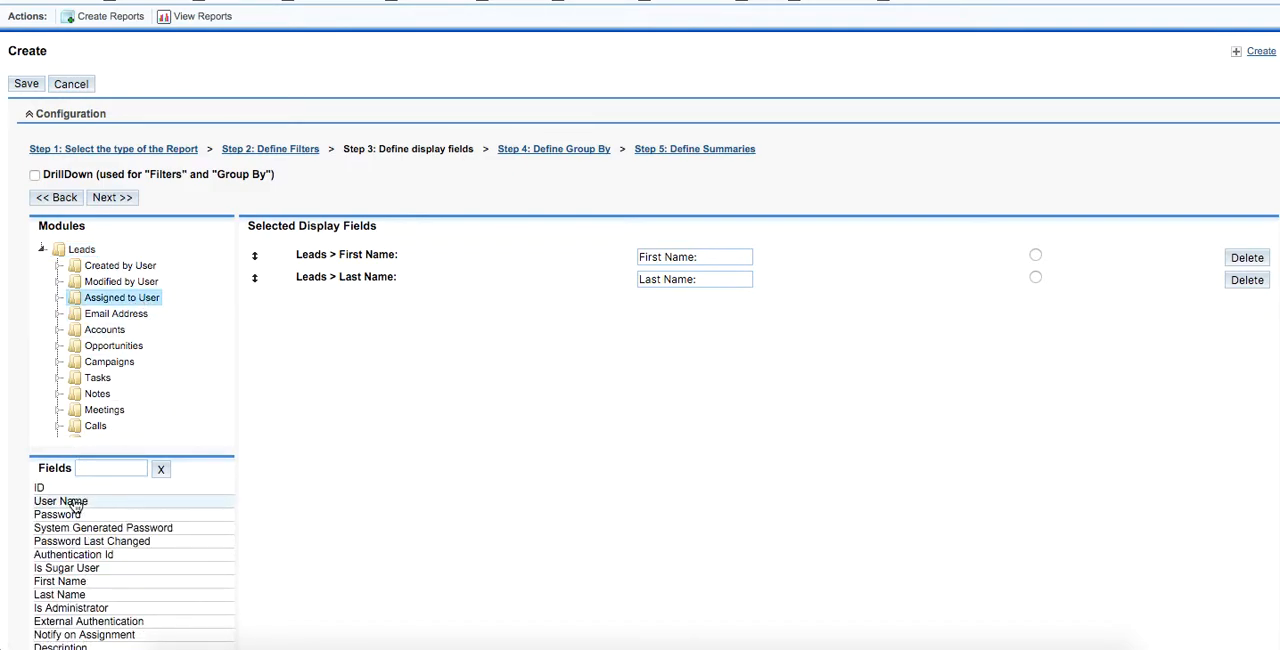
double_click(60, 501)
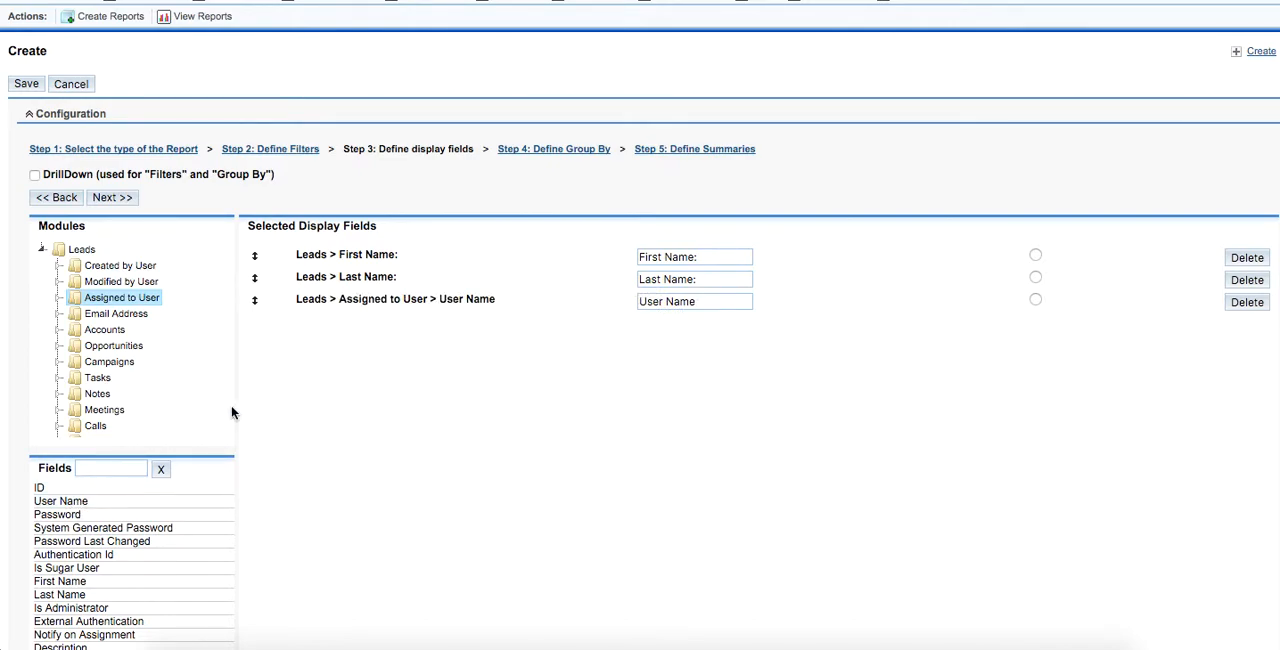
mouse_move(398, 331)
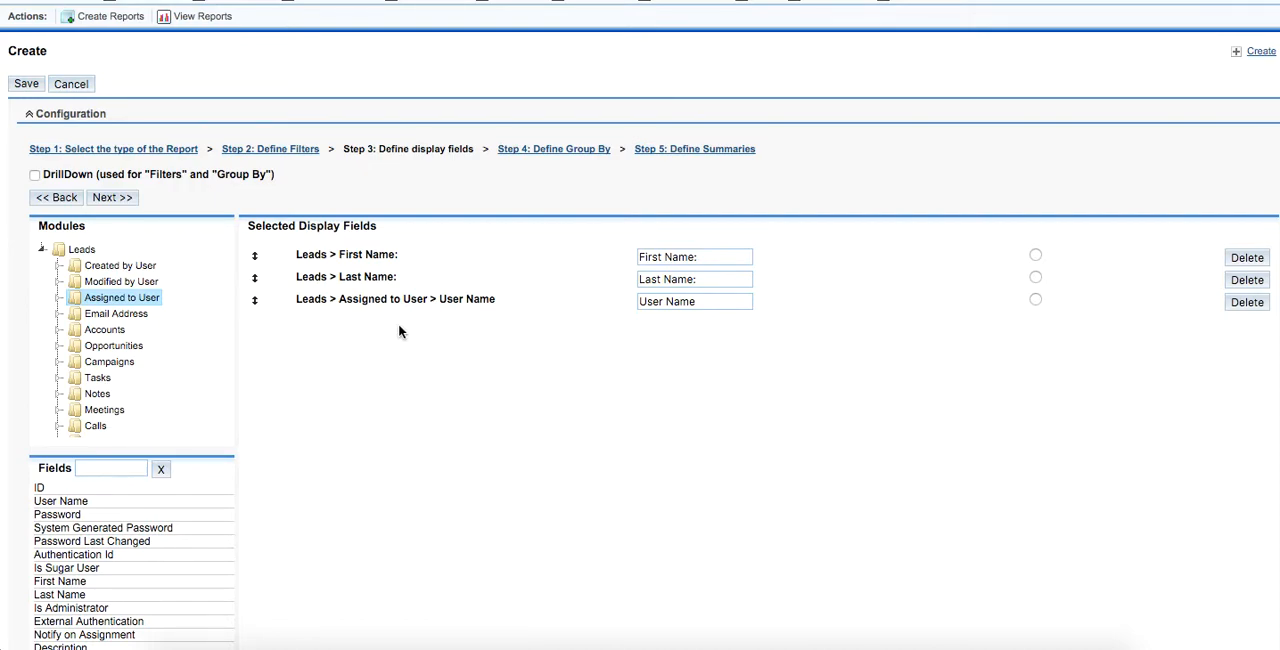
mouse_move(711, 213)
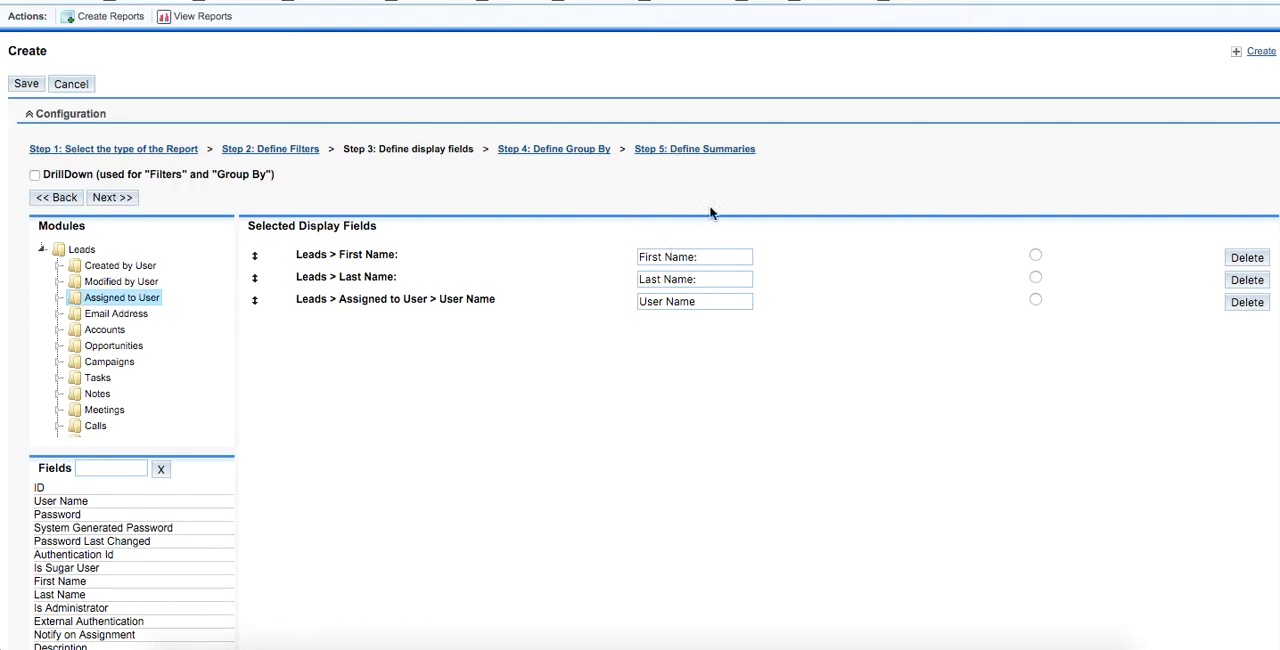
mouse_move(725, 375)
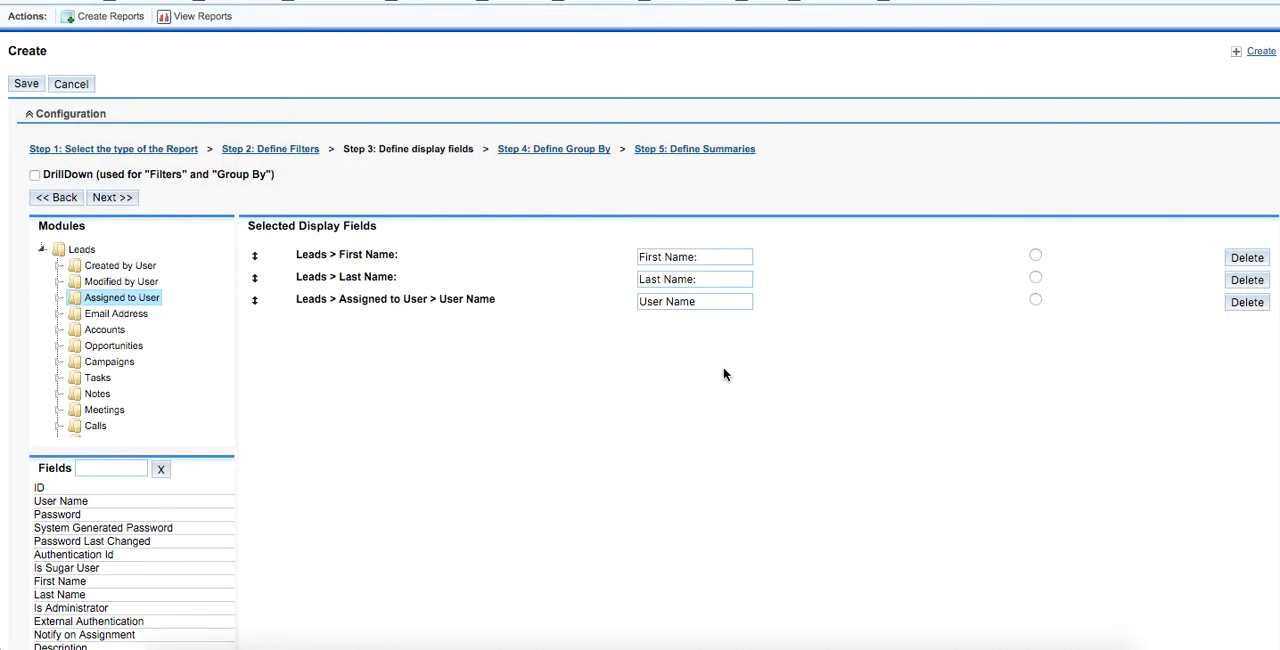
mouse_move(598, 371)
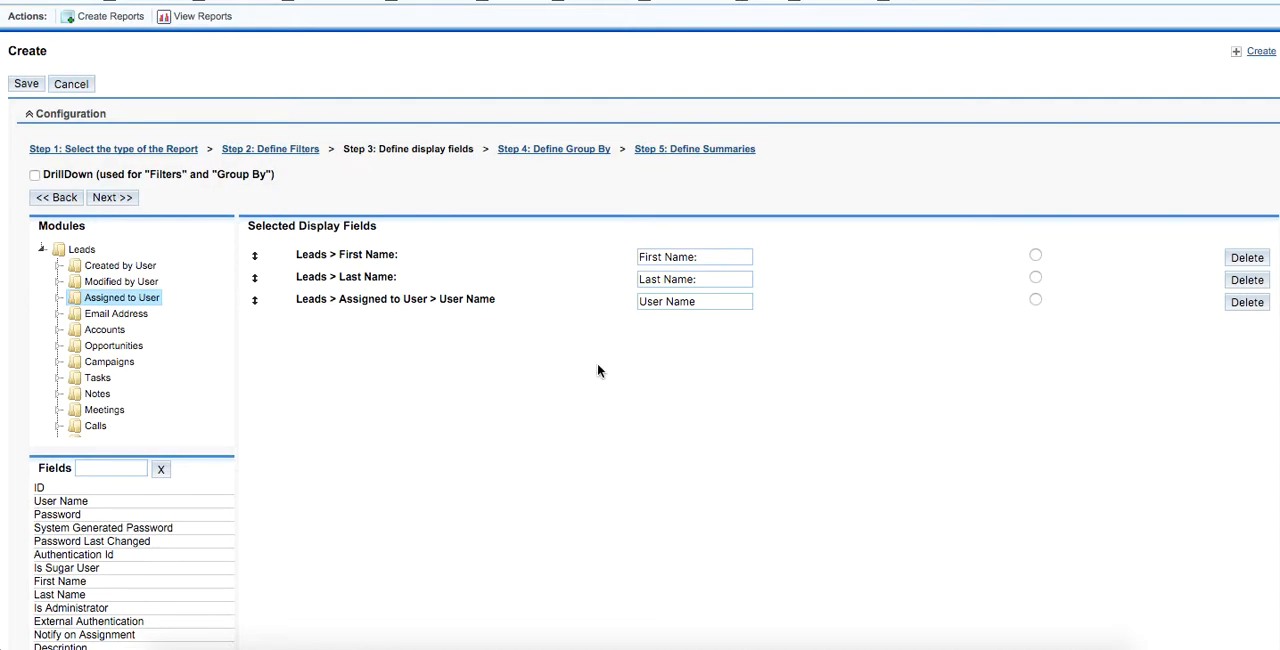
mouse_move(580, 260)
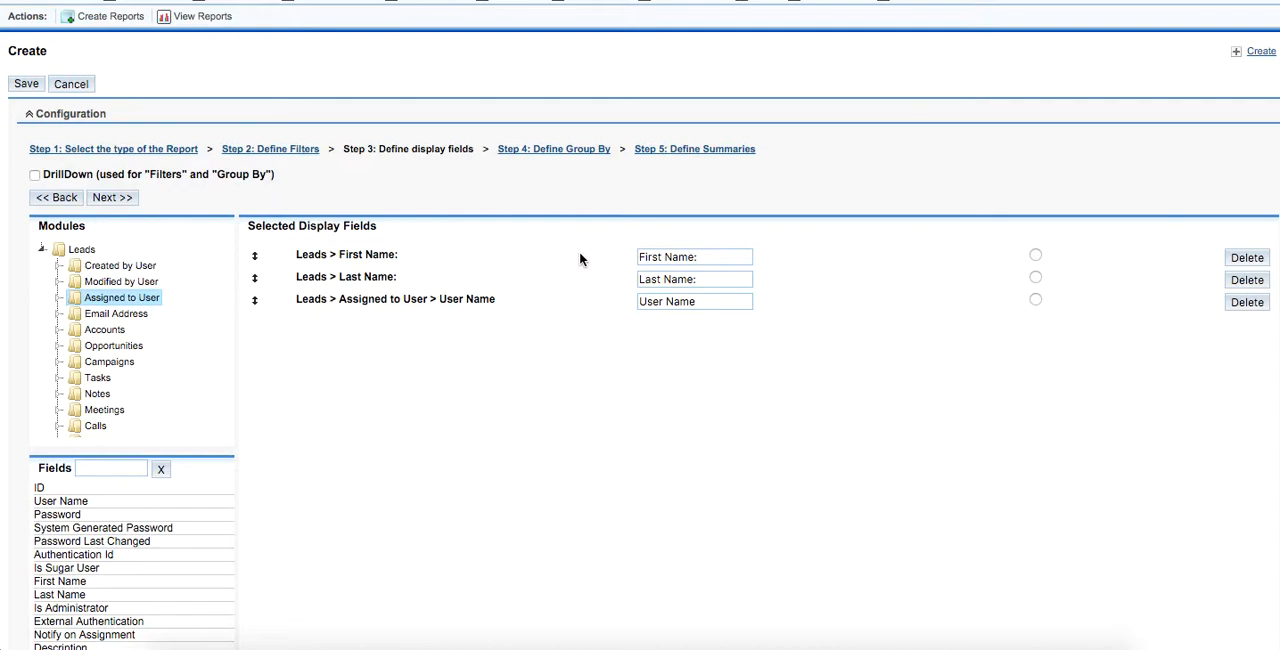
mouse_move(471, 368)
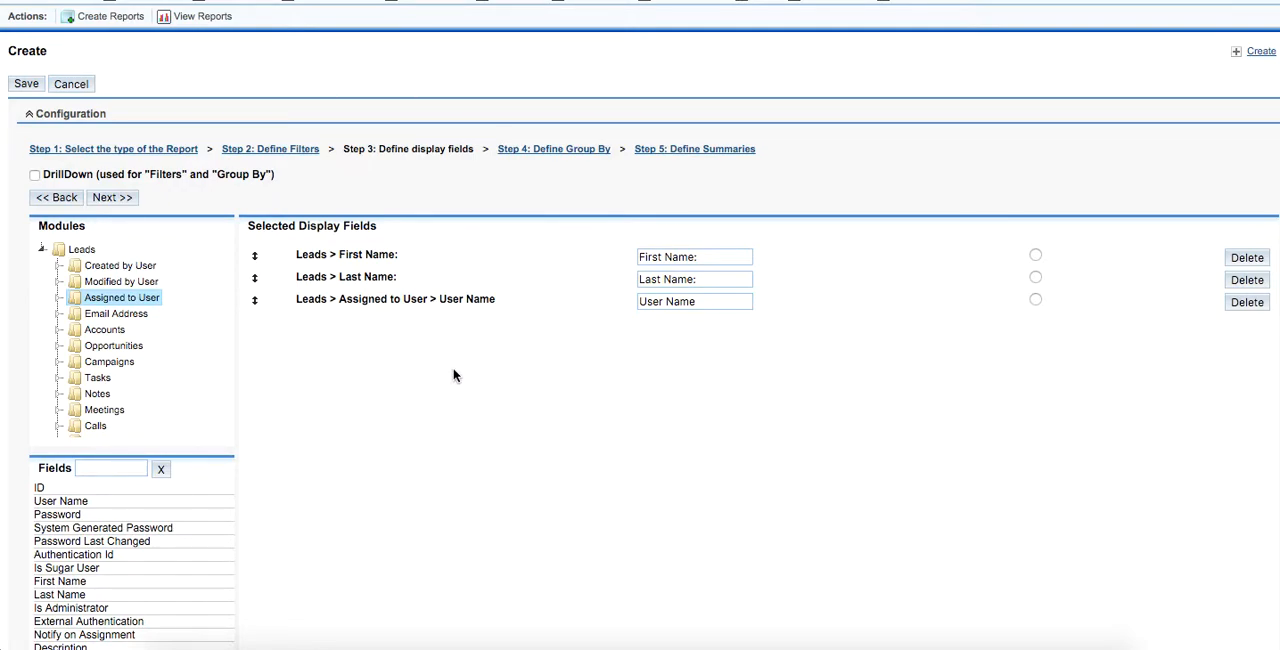
mouse_move(448, 371)
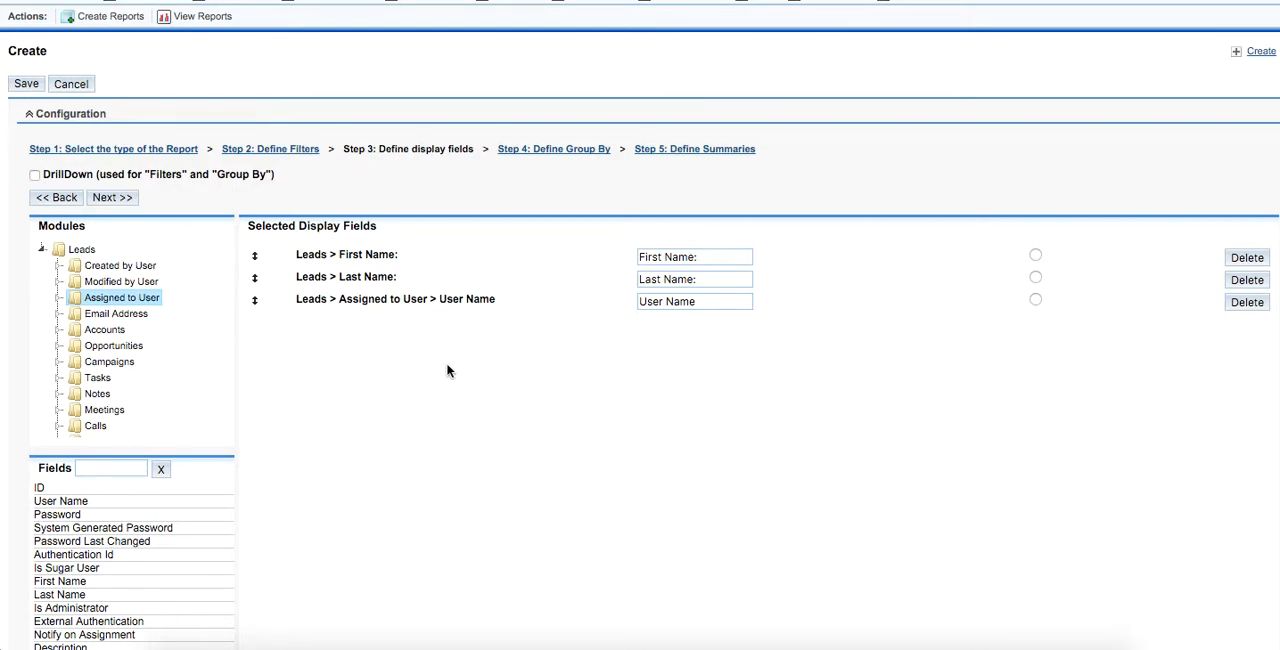
left_click(111, 197)
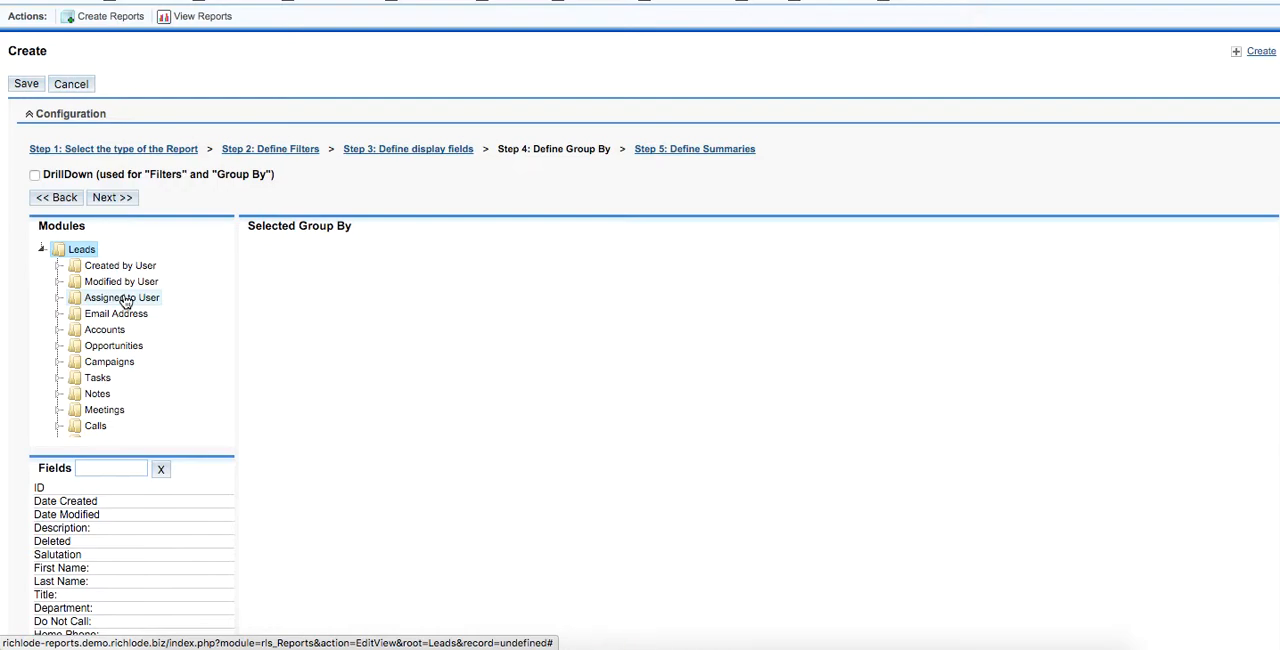
Step: Group the report by assigned User Name with a COUNT of Lead IDs summary
left_click(121, 297)
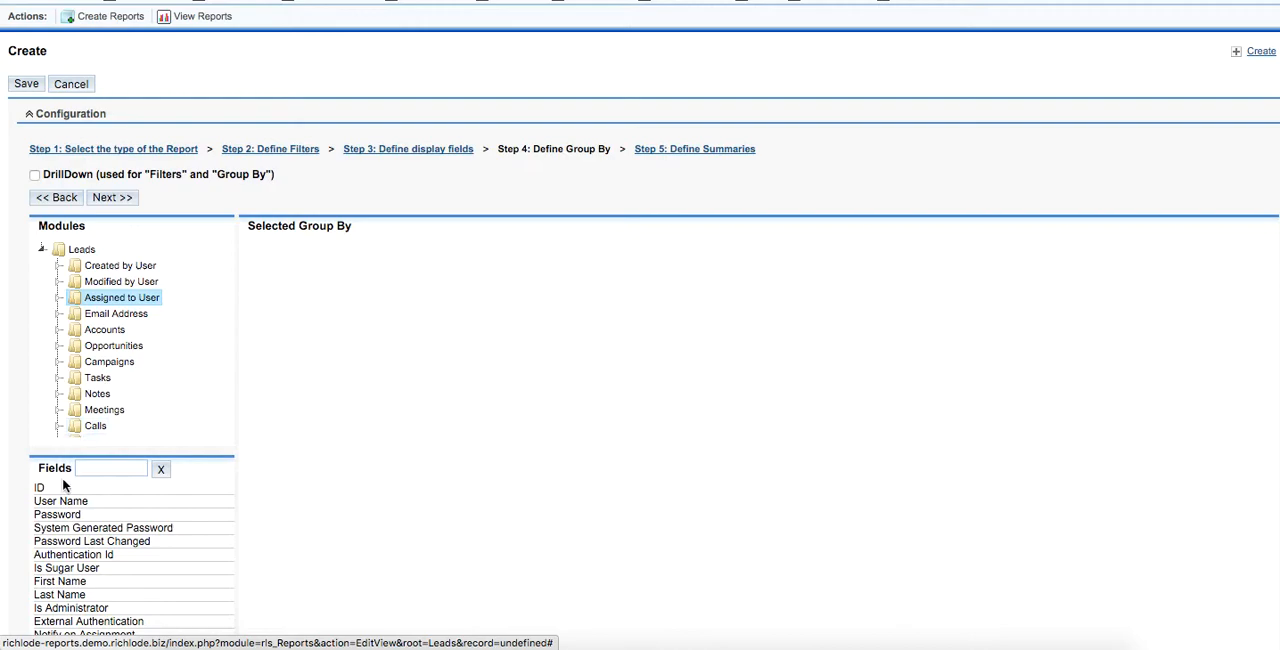
double_click(60, 501)
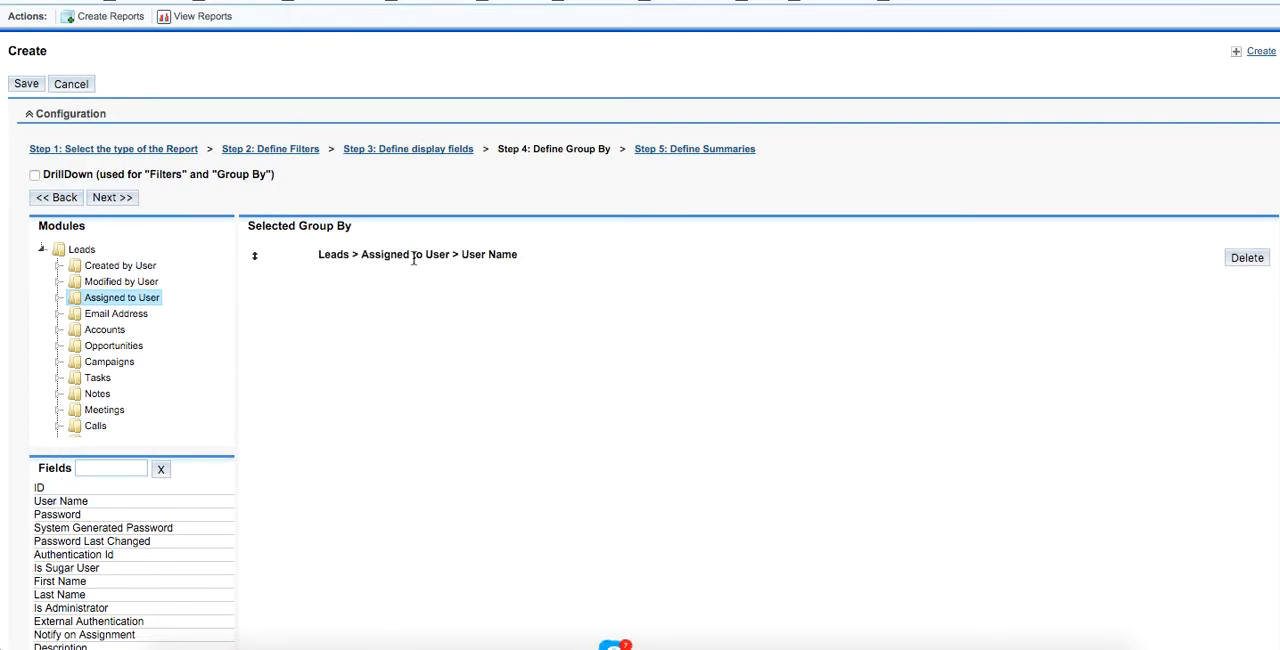
left_click(111, 197)
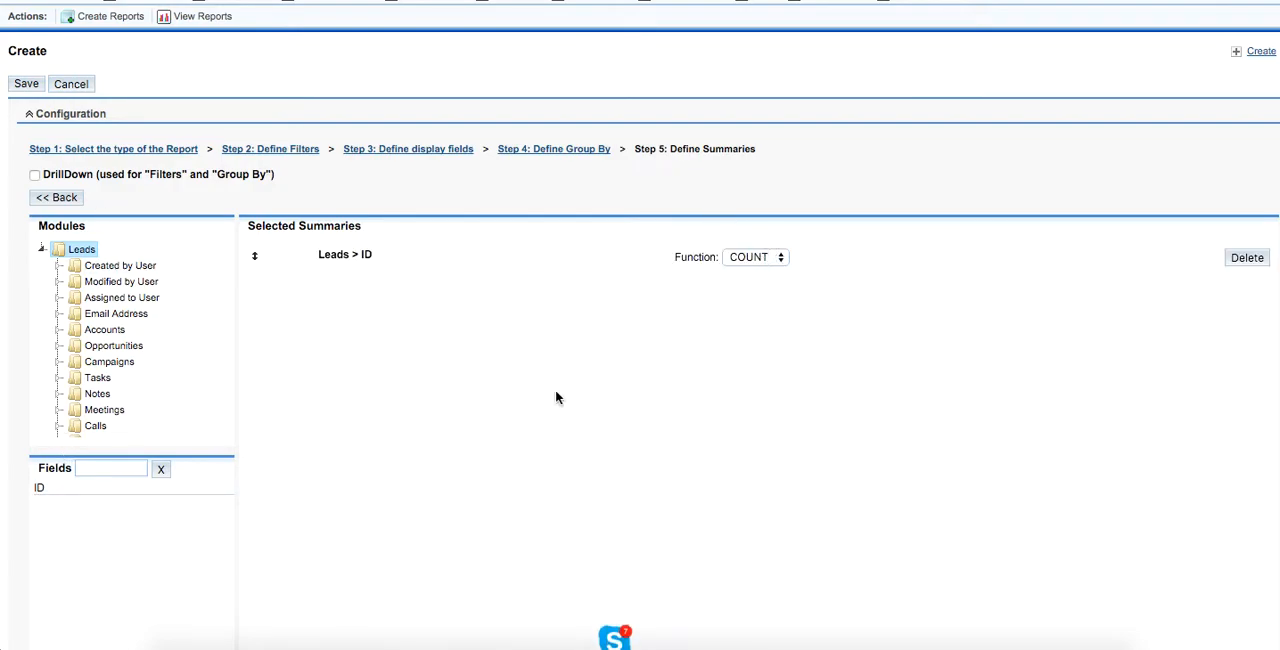
scroll("down", 3)
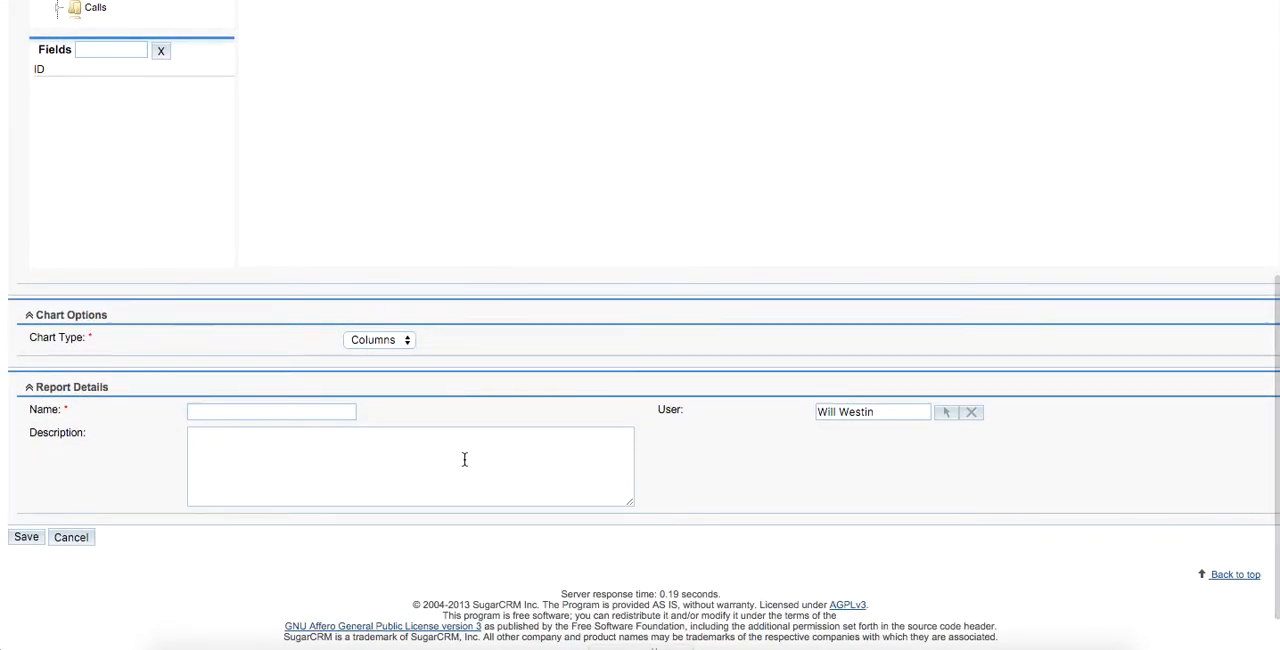
Step: Keep the Columns chart, name the report 'Leads for the whole period', and save it
left_click(379, 340)
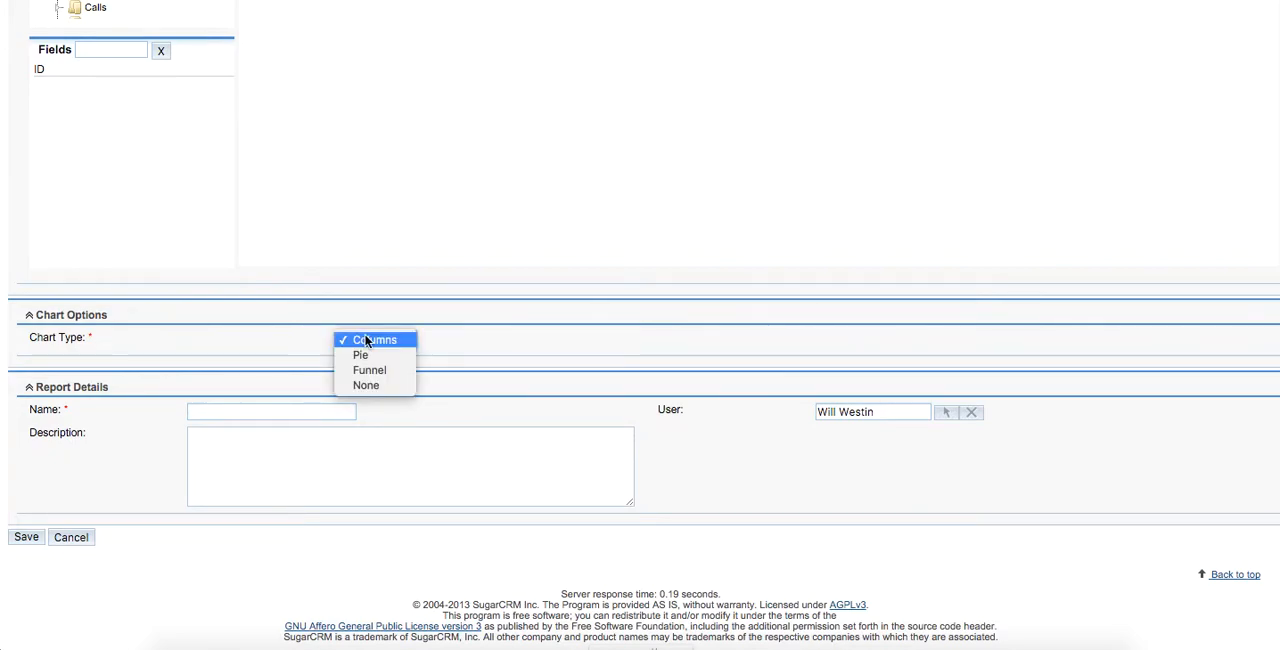
left_click(373, 340)
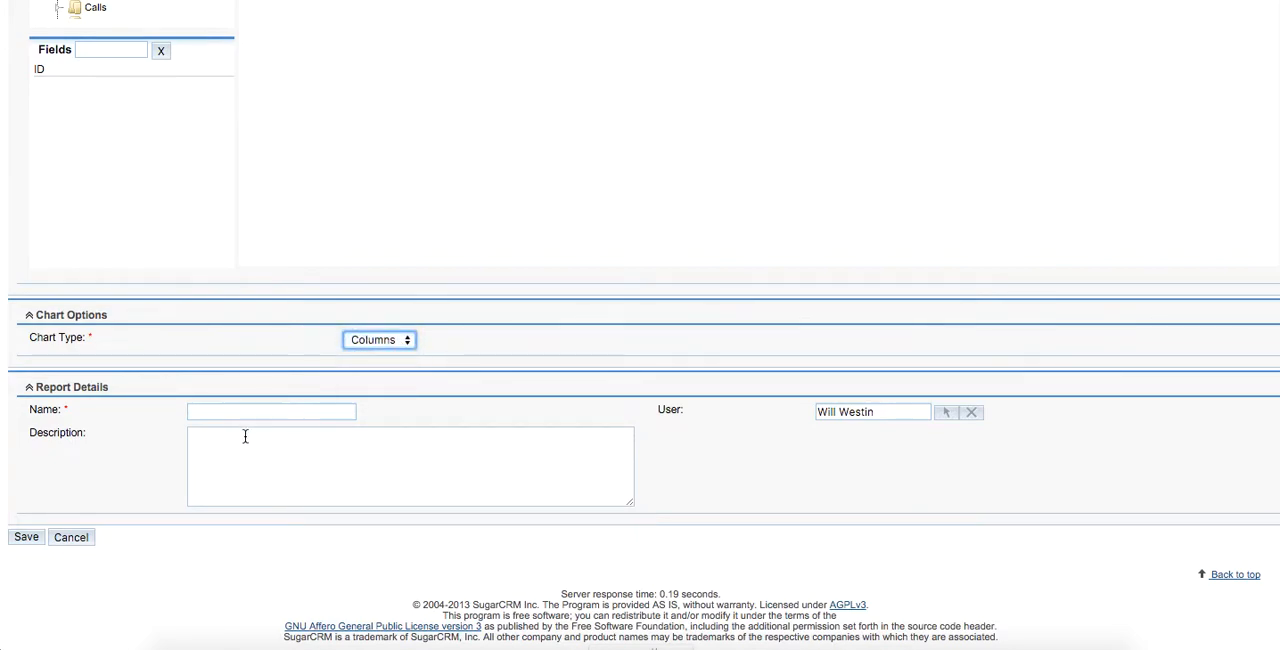
left_click(271, 411)
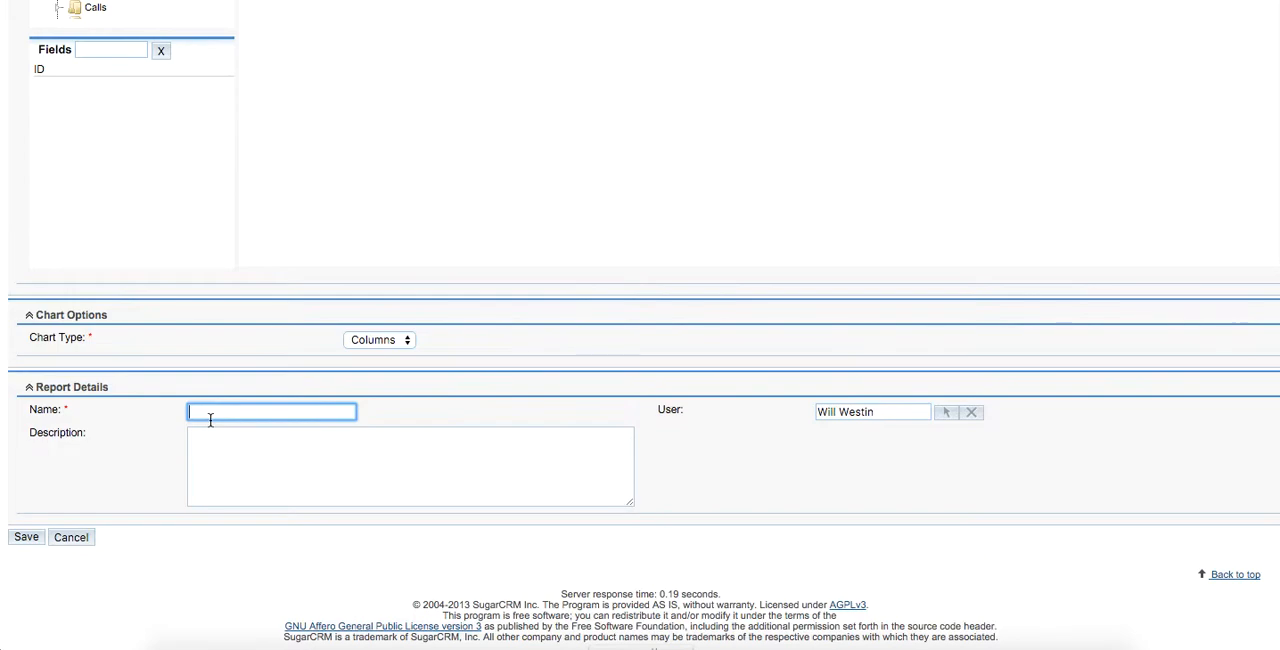
type("Le")
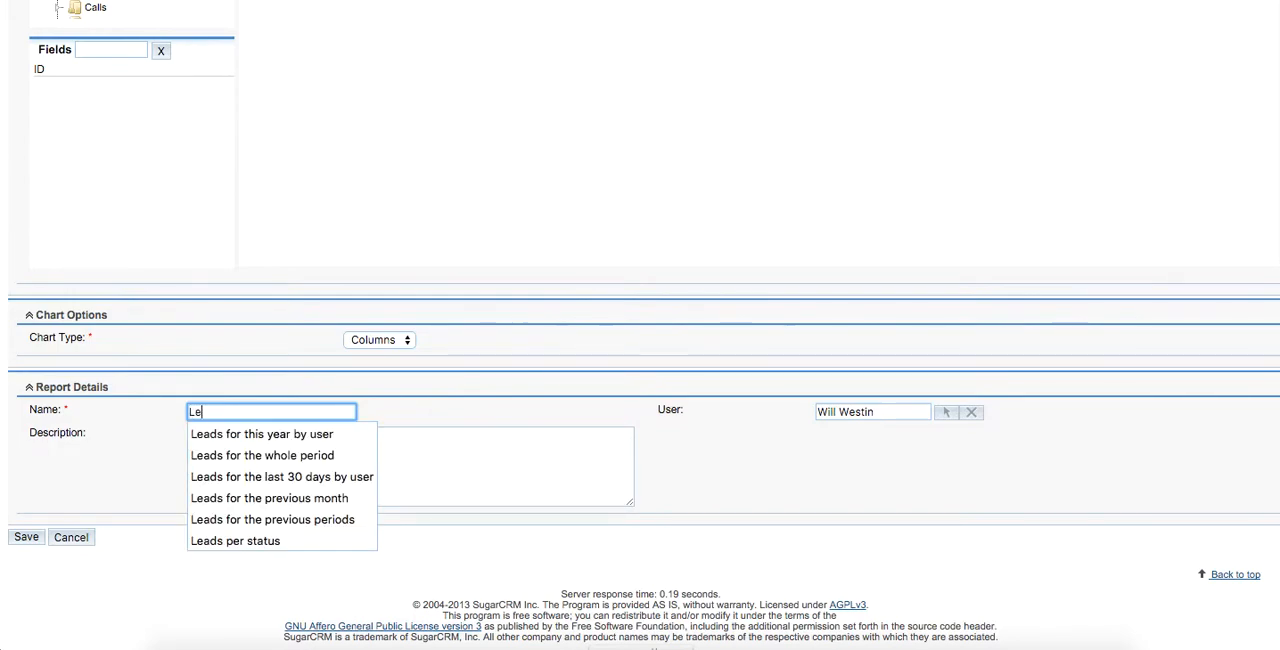
type("Leads for the")
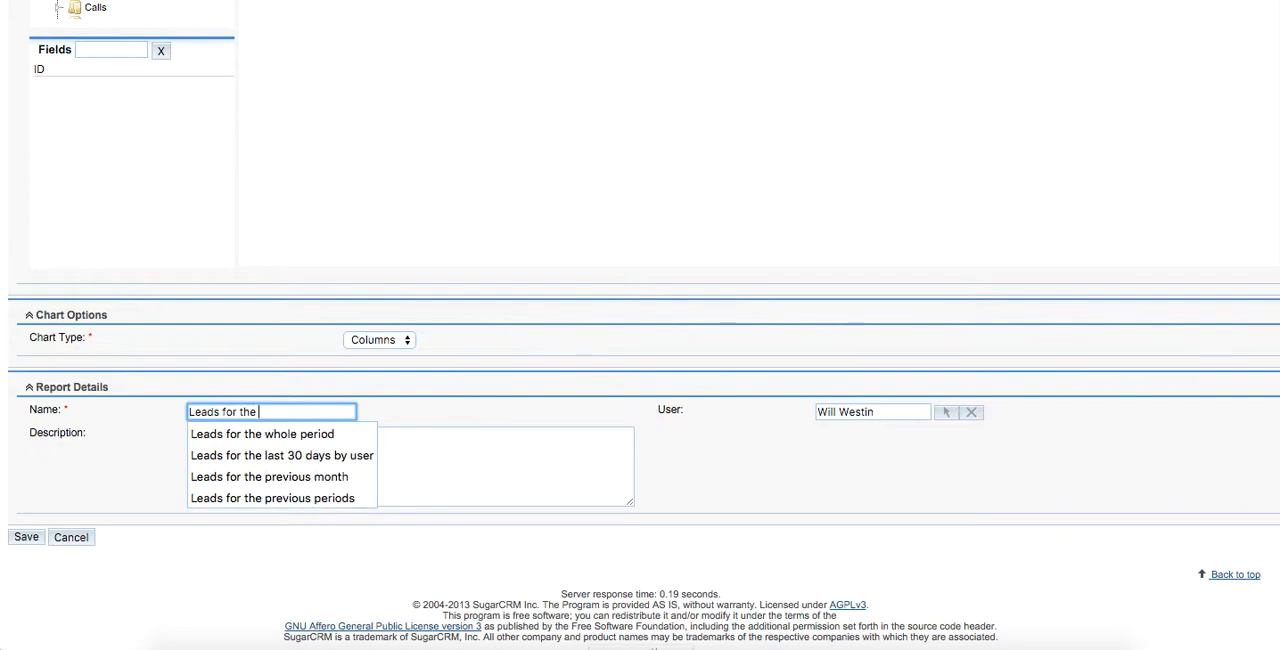
left_click(262, 434)
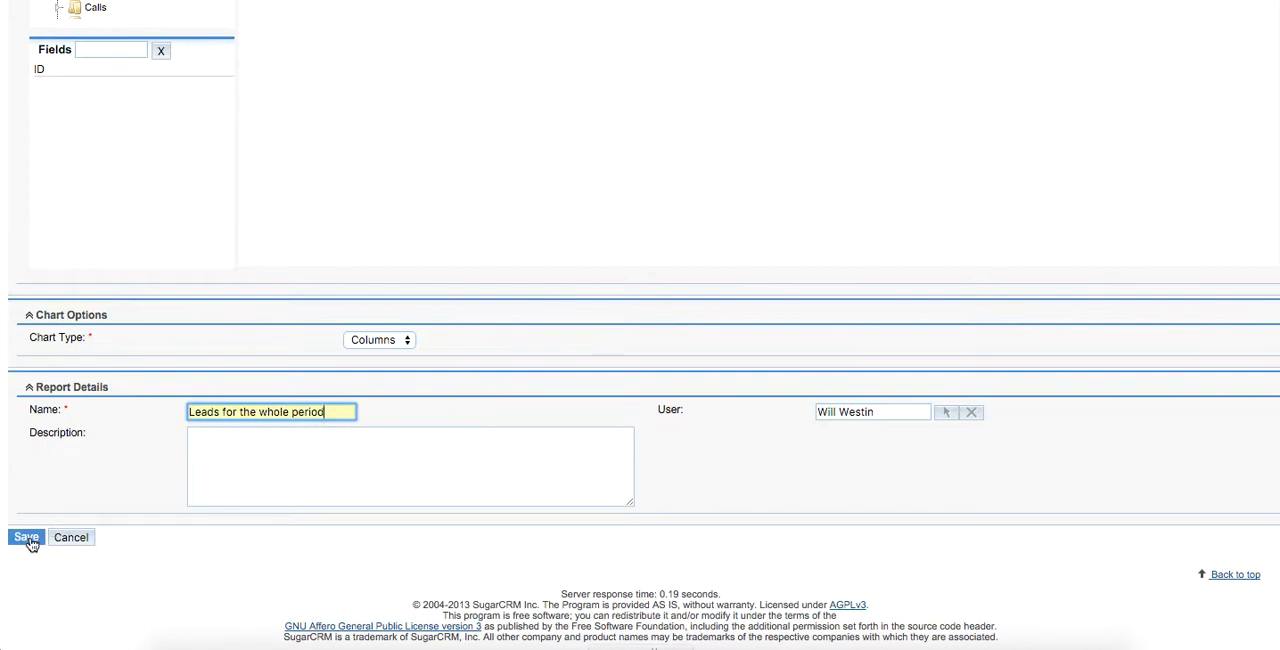
left_click(25, 537)
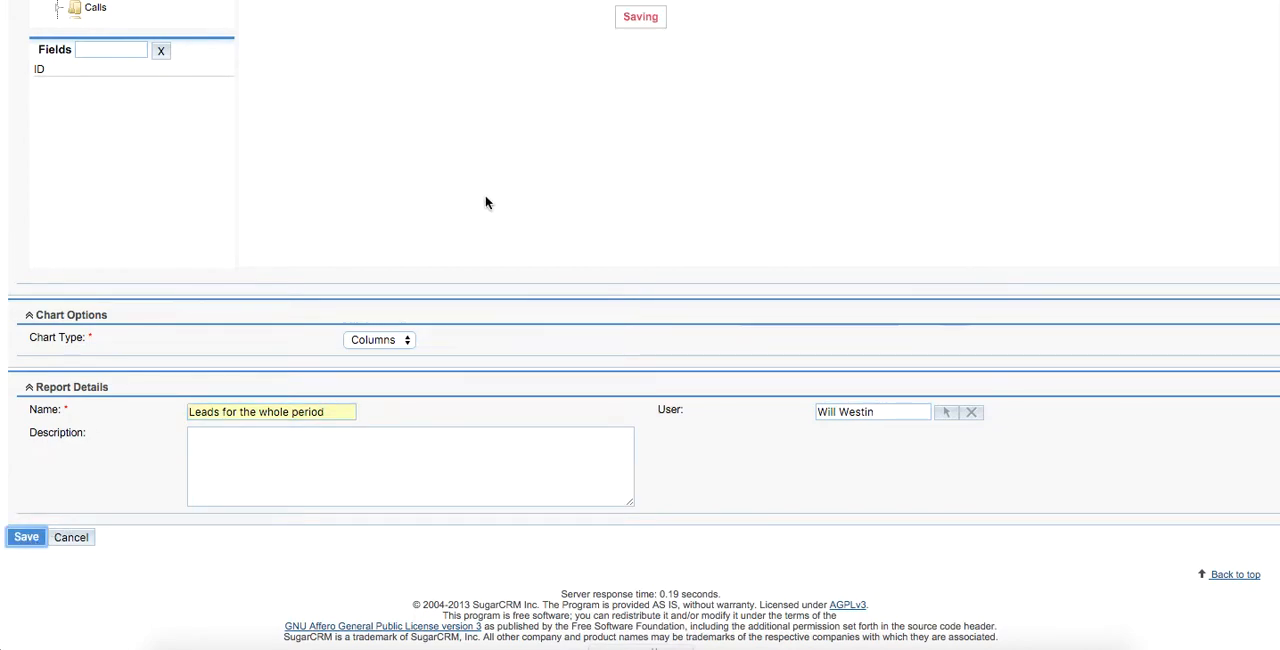
left_click(25, 537)
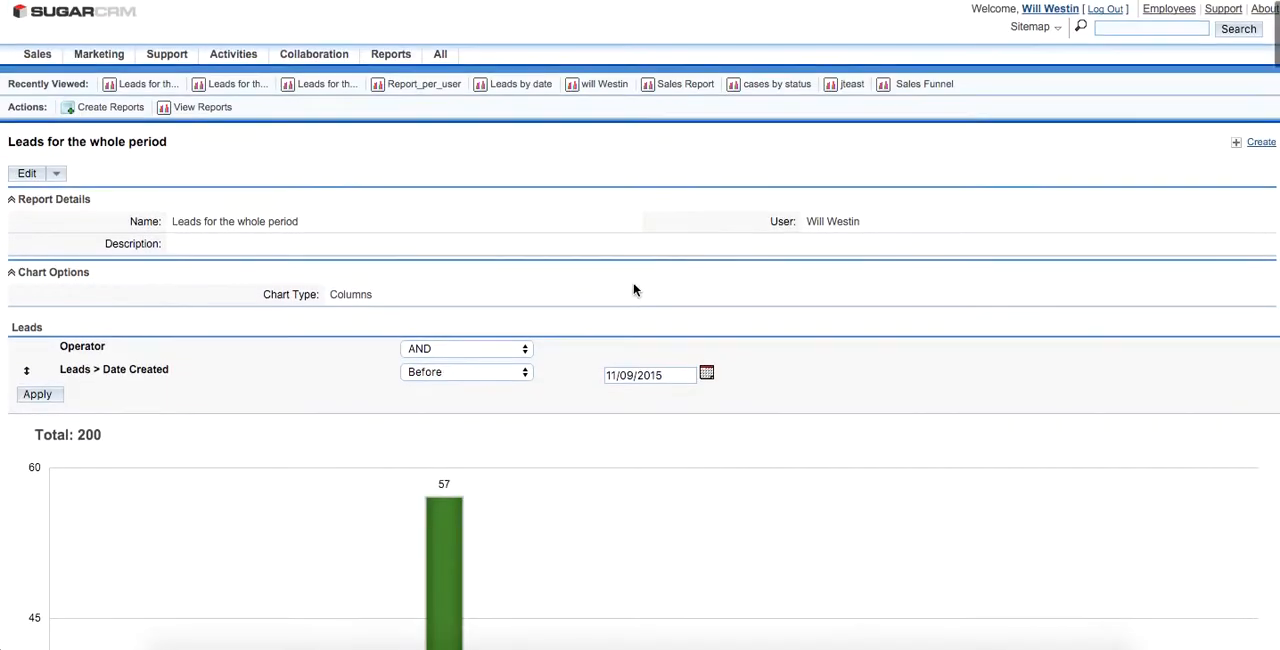
scroll("down", 3)
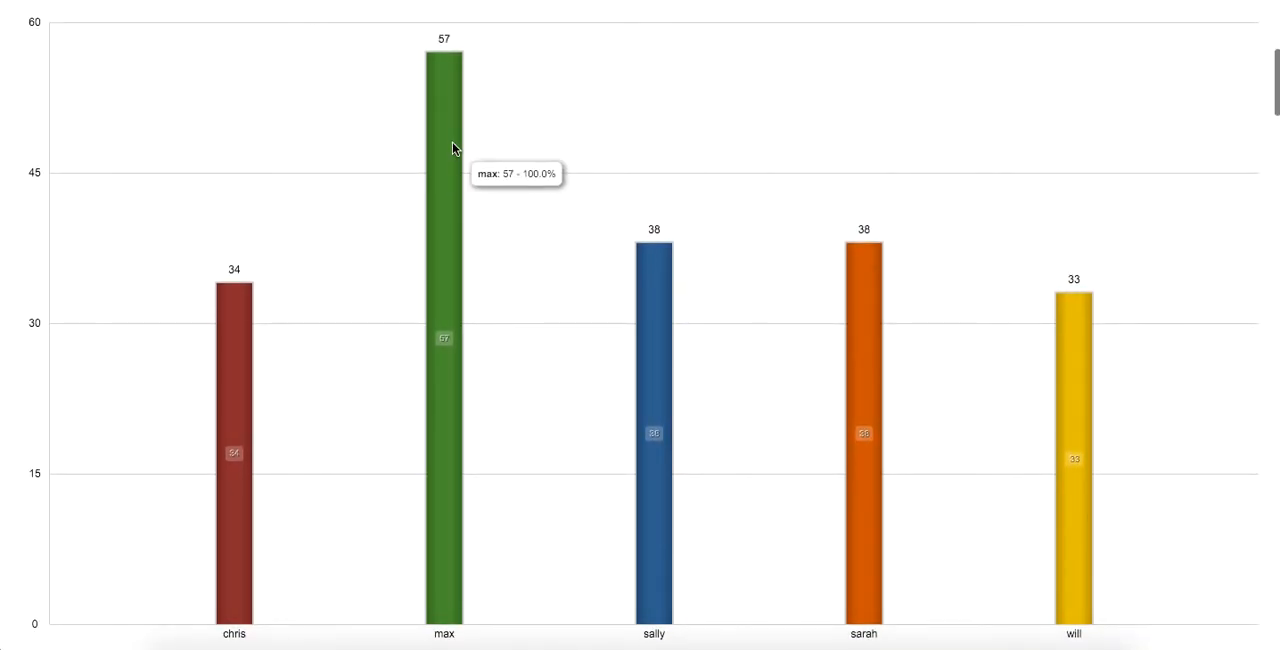
mouse_move(716, 339)
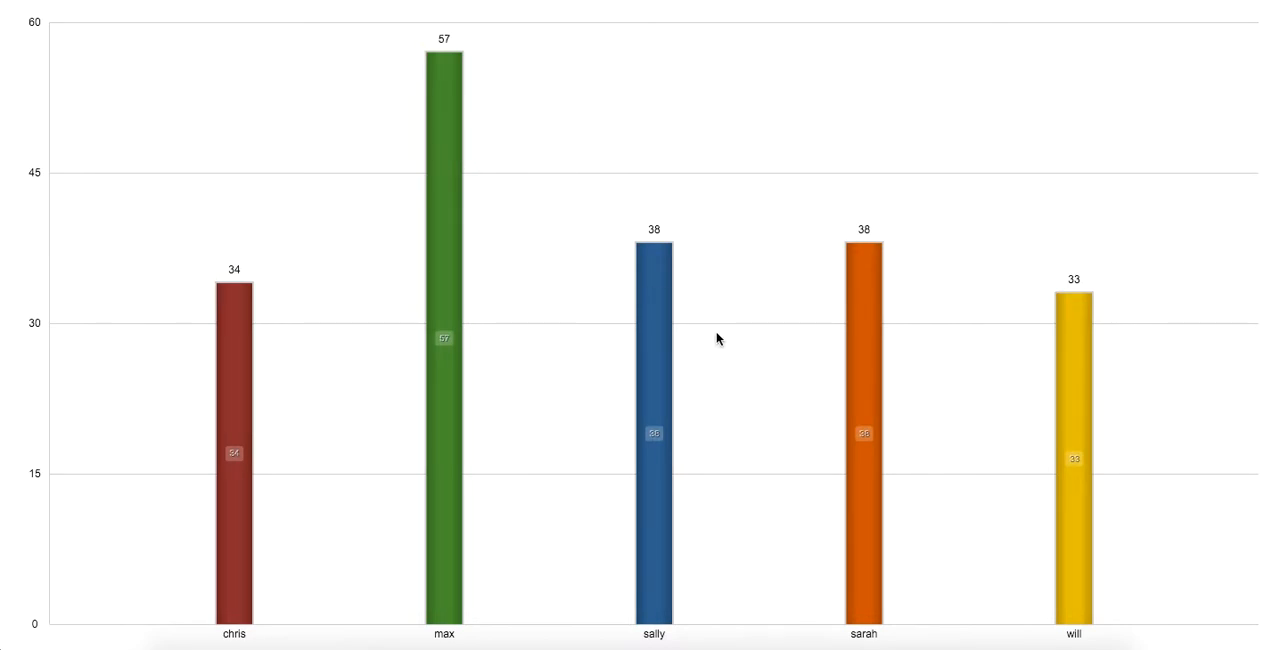
mouse_move(662, 362)
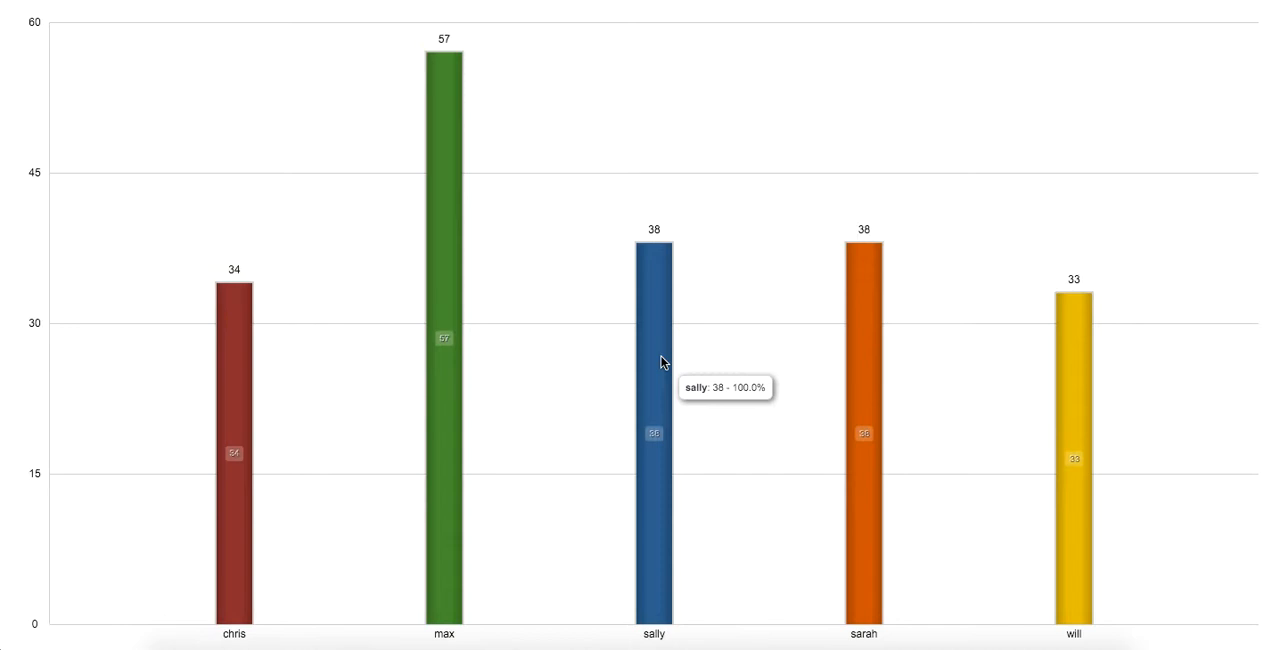
mouse_move(1065, 439)
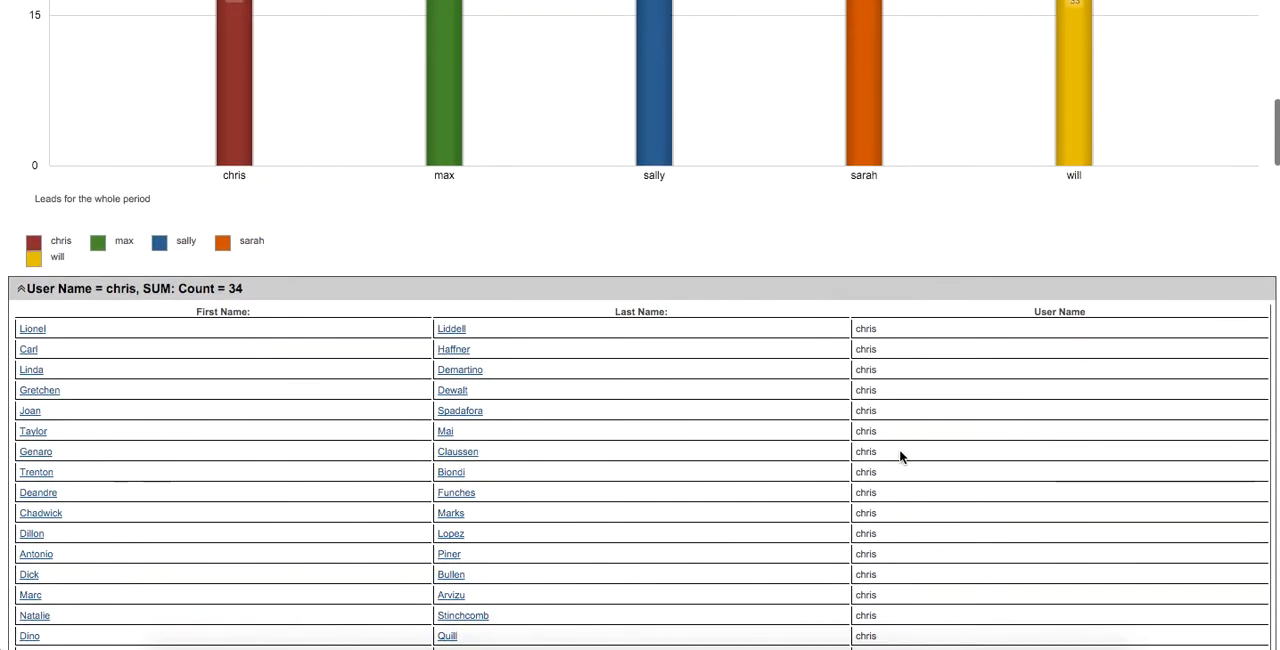
scroll("down", 3)
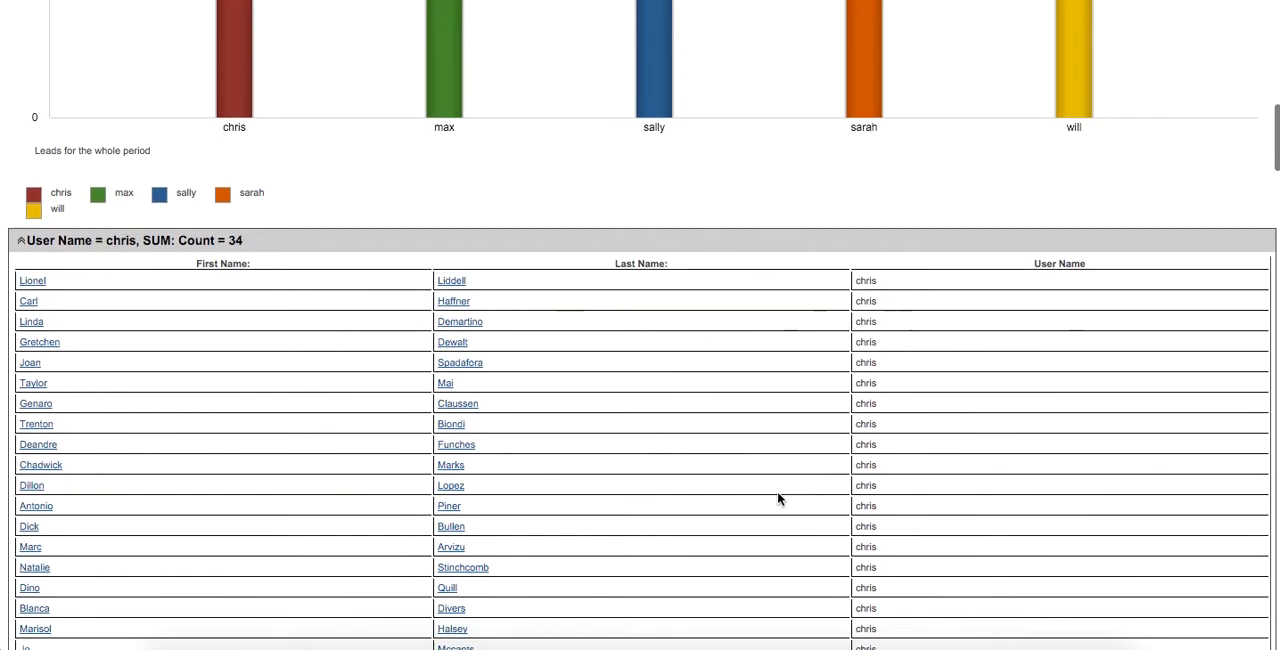
scroll("down", 3)
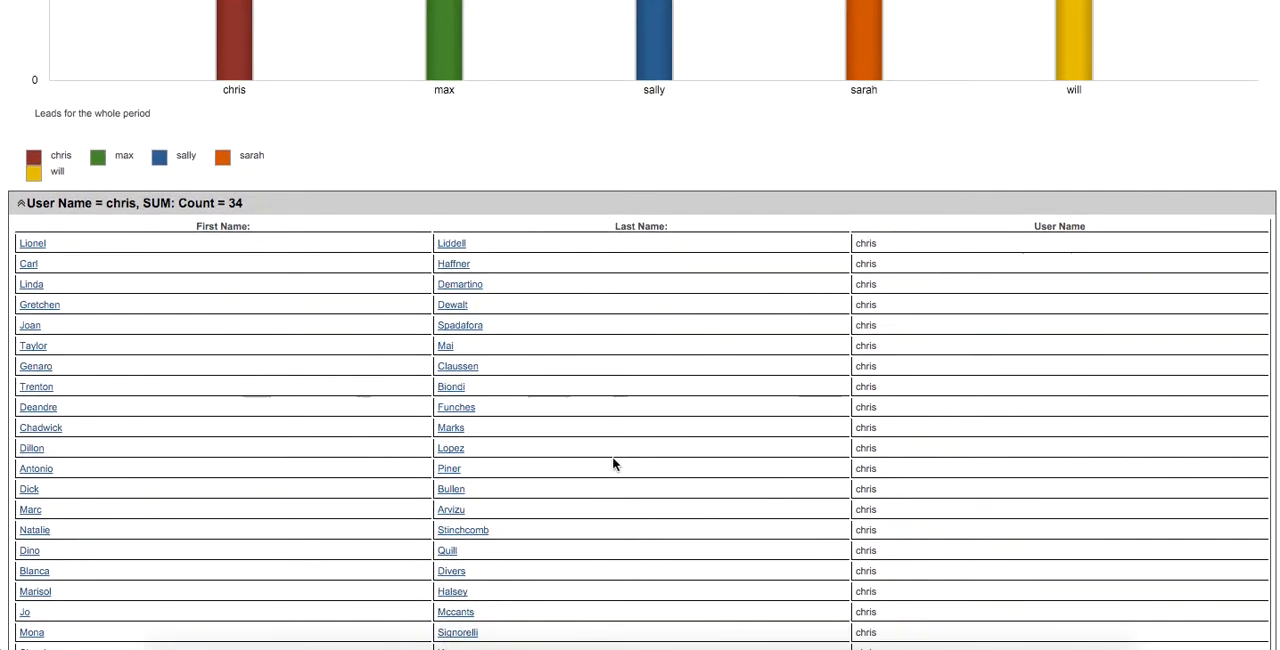
mouse_move(351, 398)
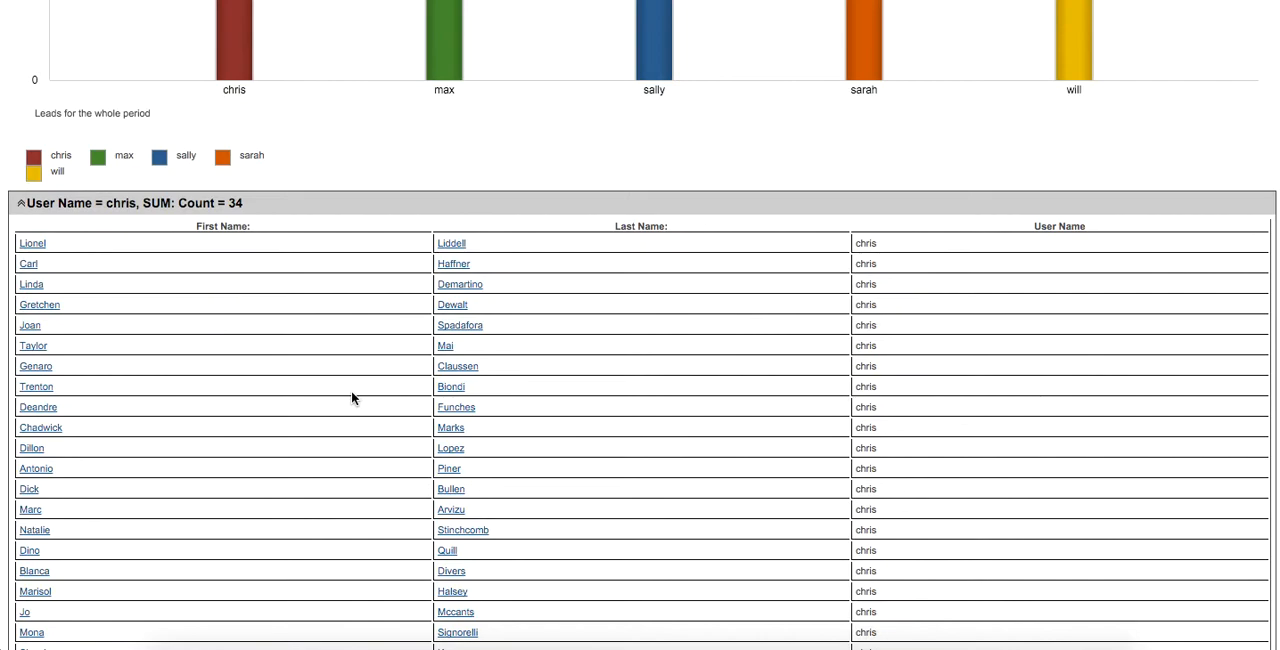
mouse_move(245, 271)
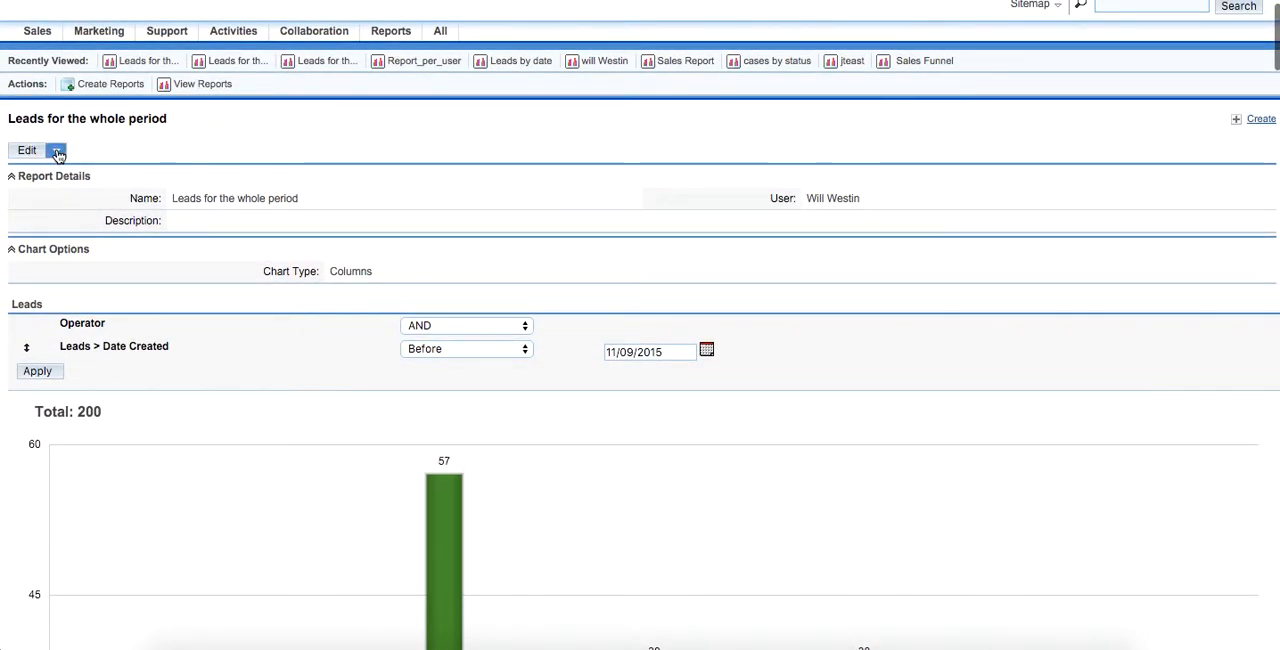
Step: Export the report's leads to CSV and open the downloaded file in Excel
left_click(56, 150)
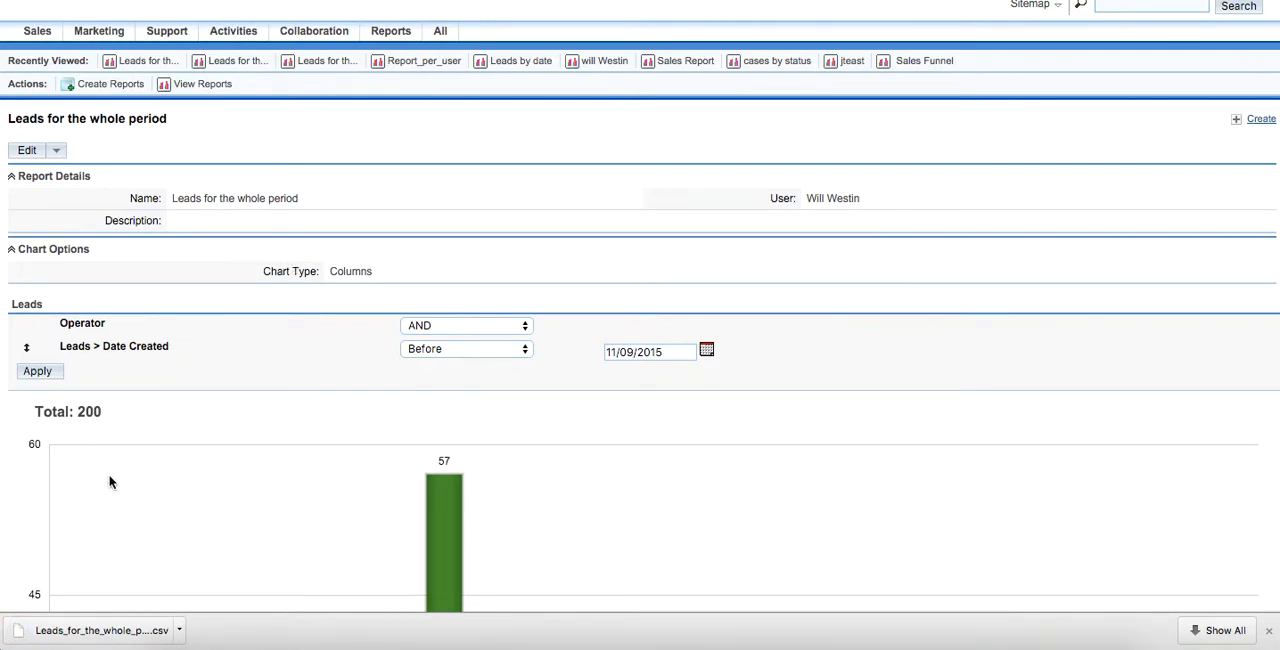
scroll("down", 3)
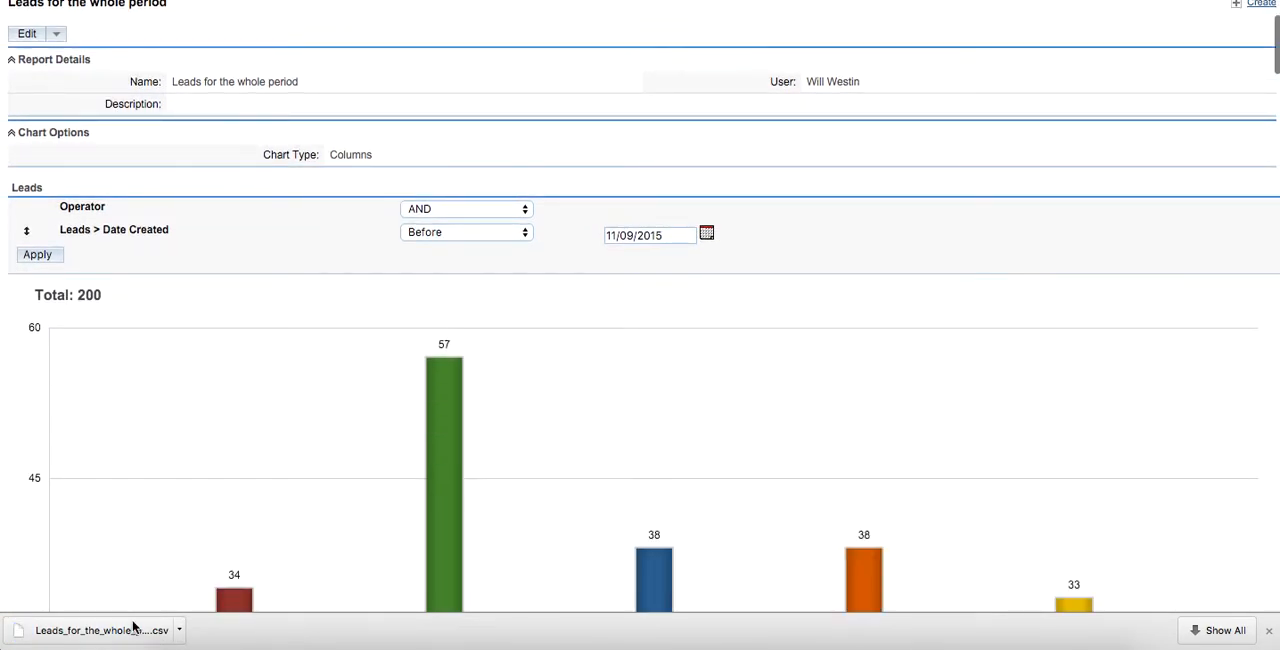
left_click(95, 630)
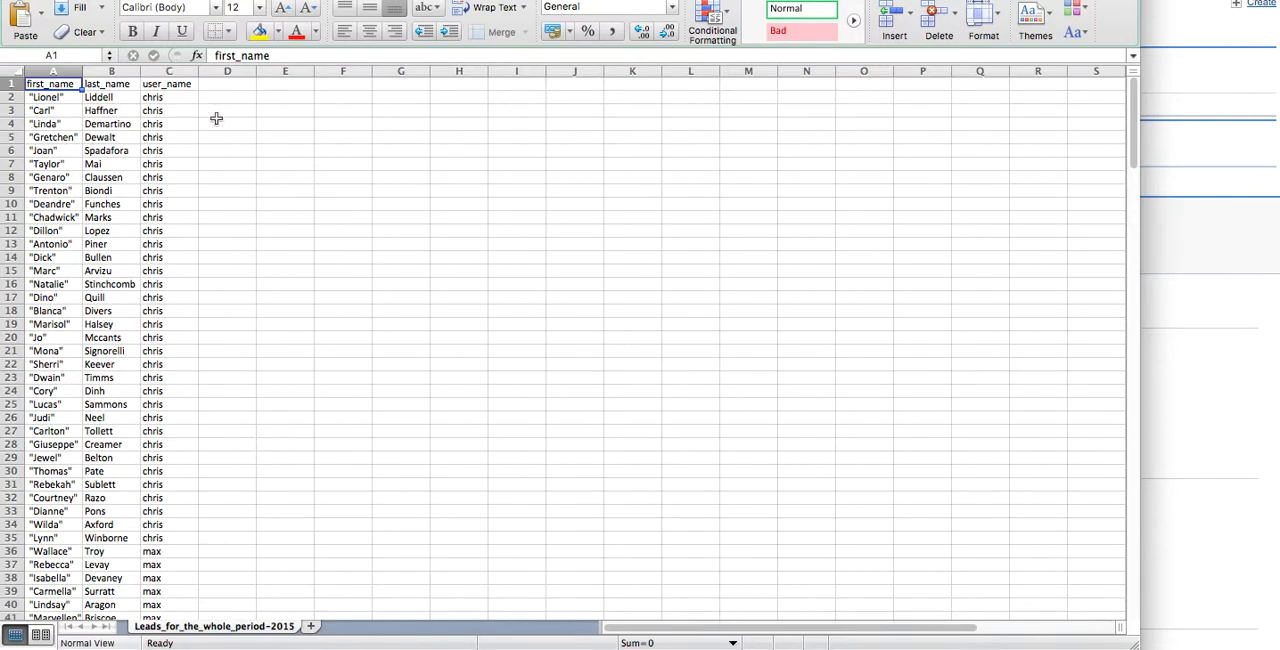
mouse_move(258, 140)
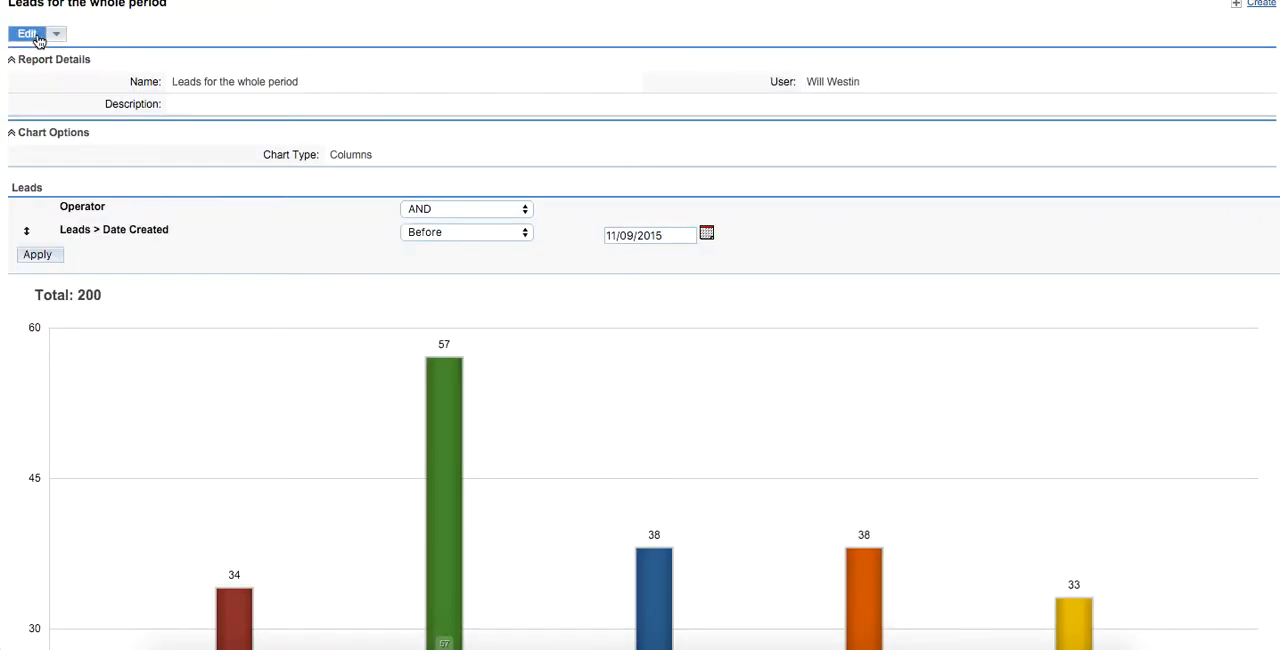
Step: Add Office Phone to the report's display fields and save the report
left_click(27, 33)
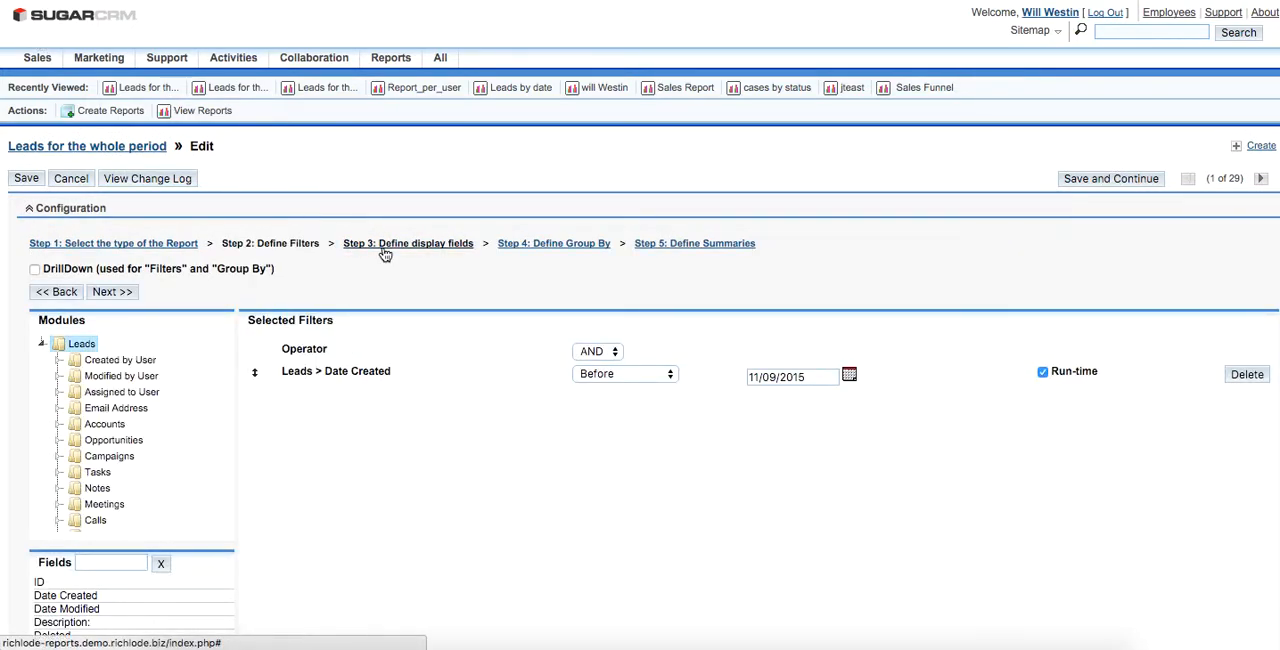
left_click(408, 243)
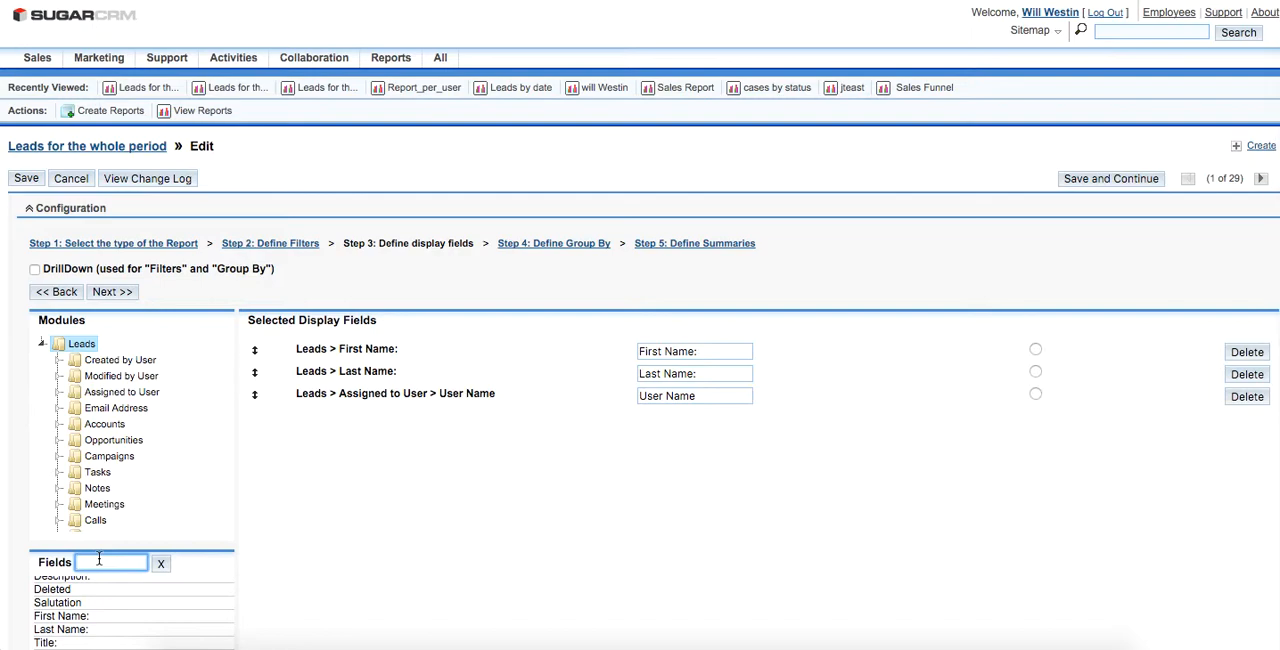
type("phone")
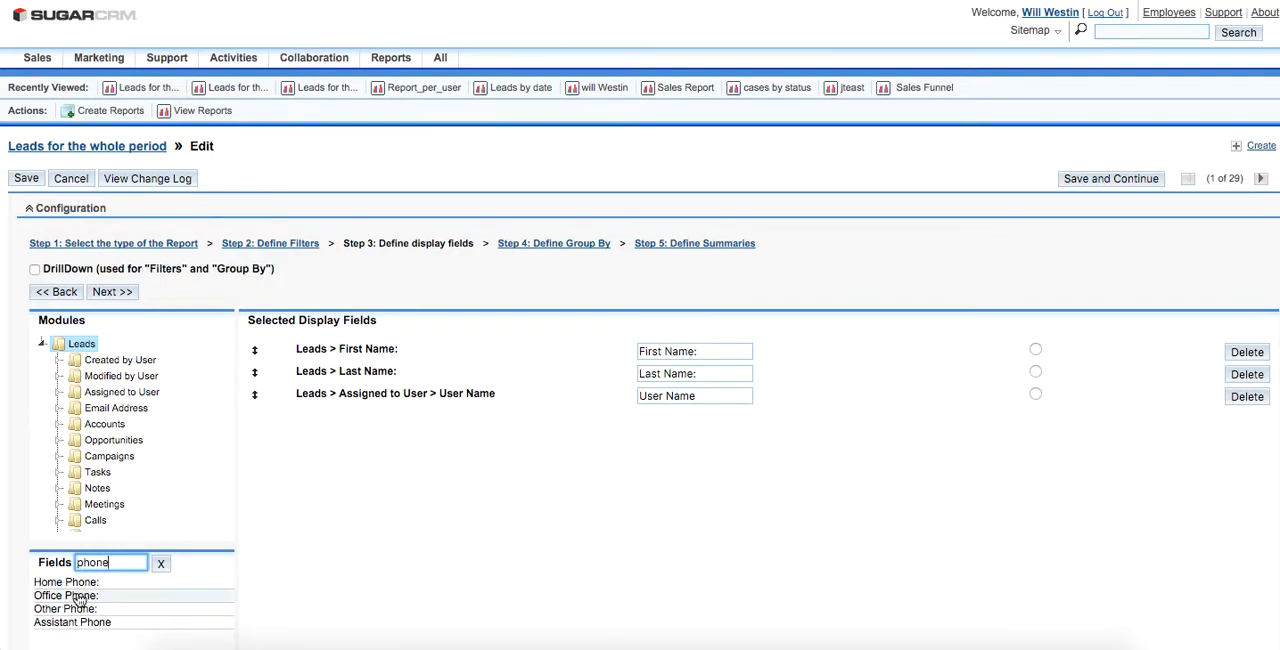
left_click(66, 595)
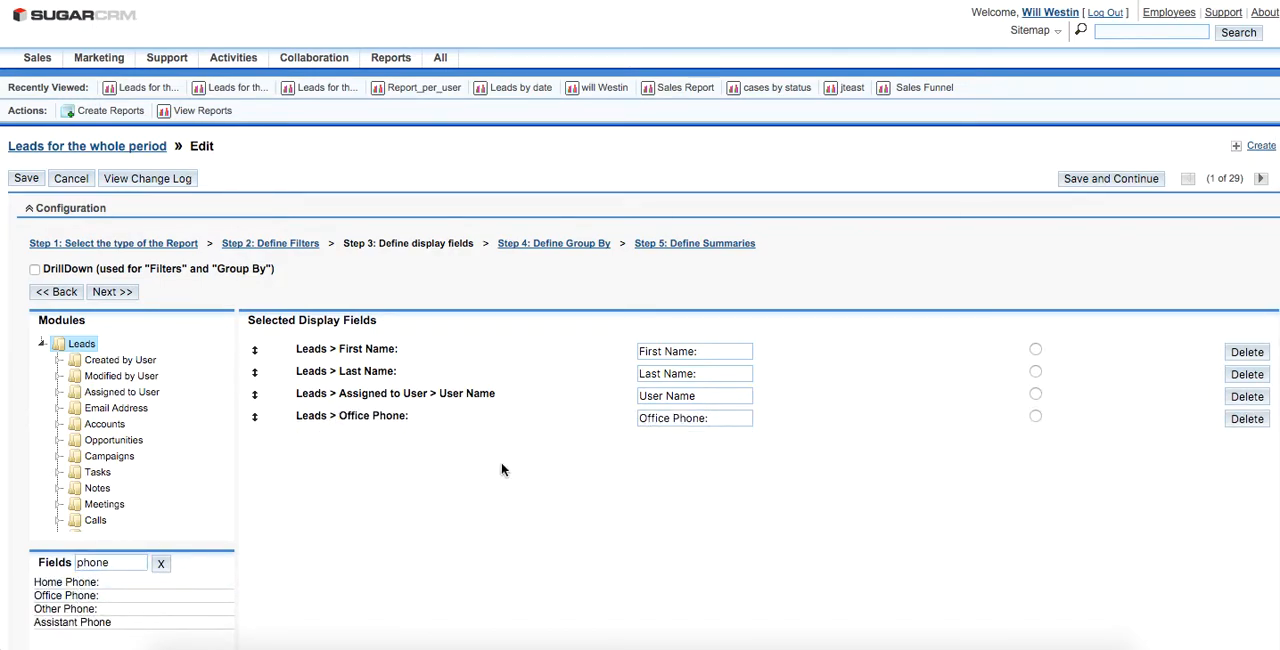
left_click(26, 178)
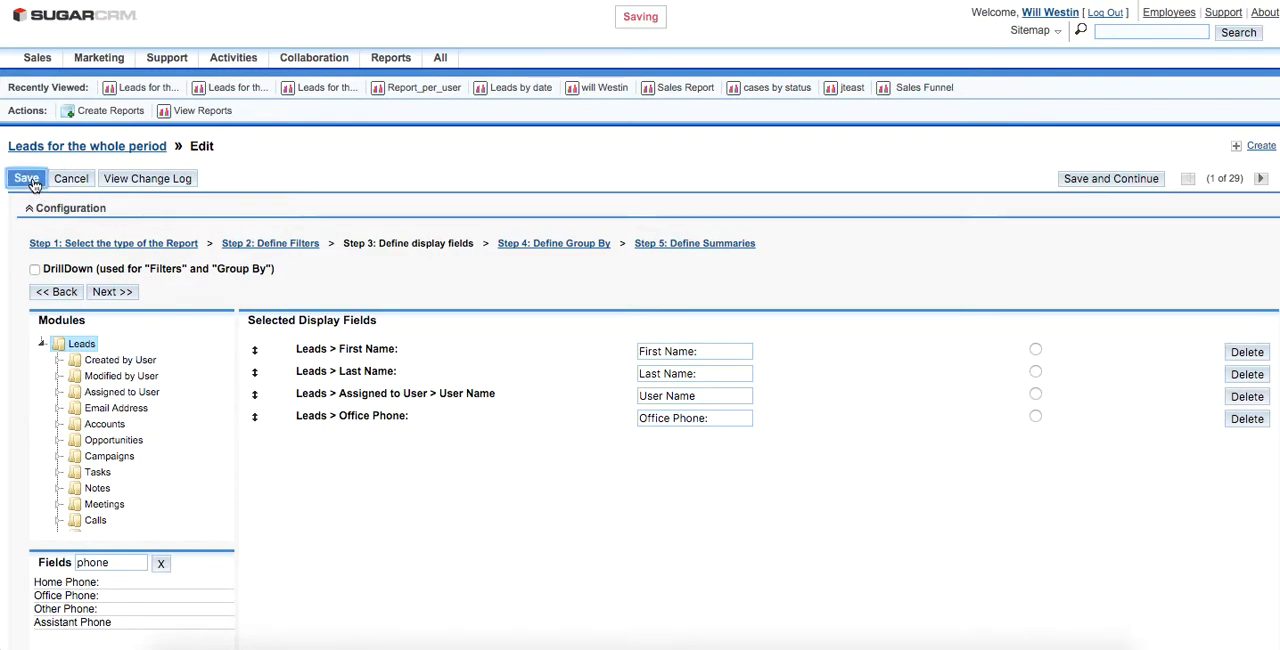
left_click(25, 178)
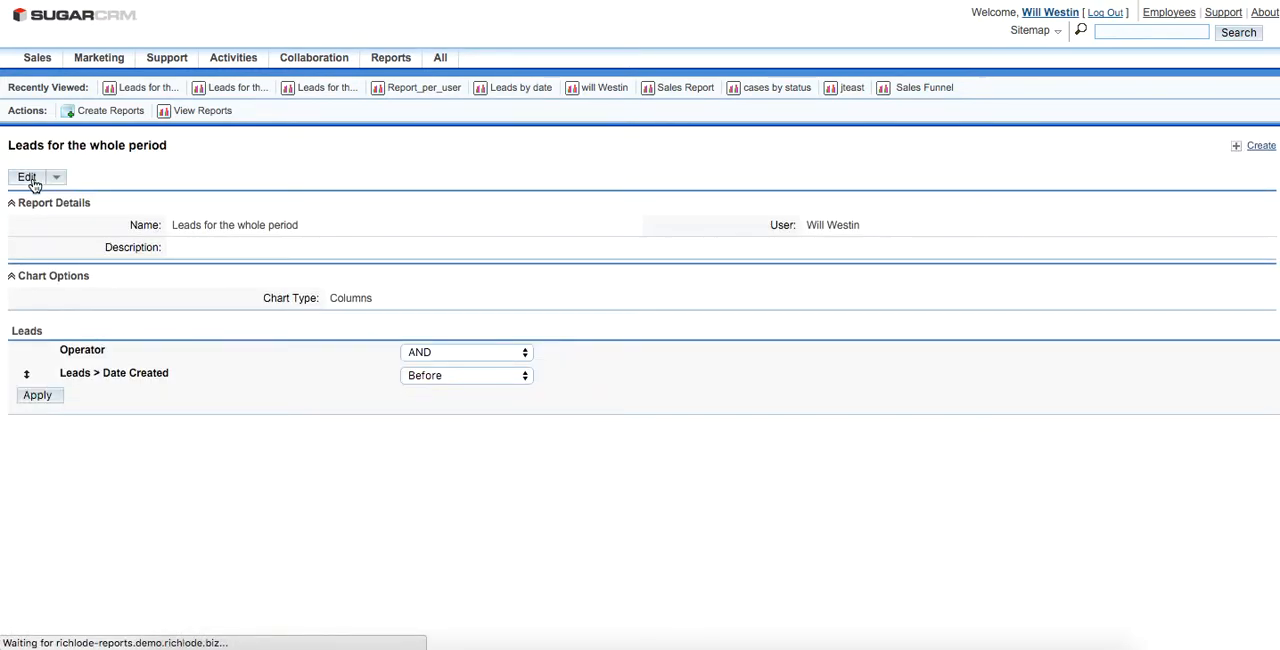
Step: Re-export the updated report and open the new CSV with phone_work in Excel
left_click(56, 177)
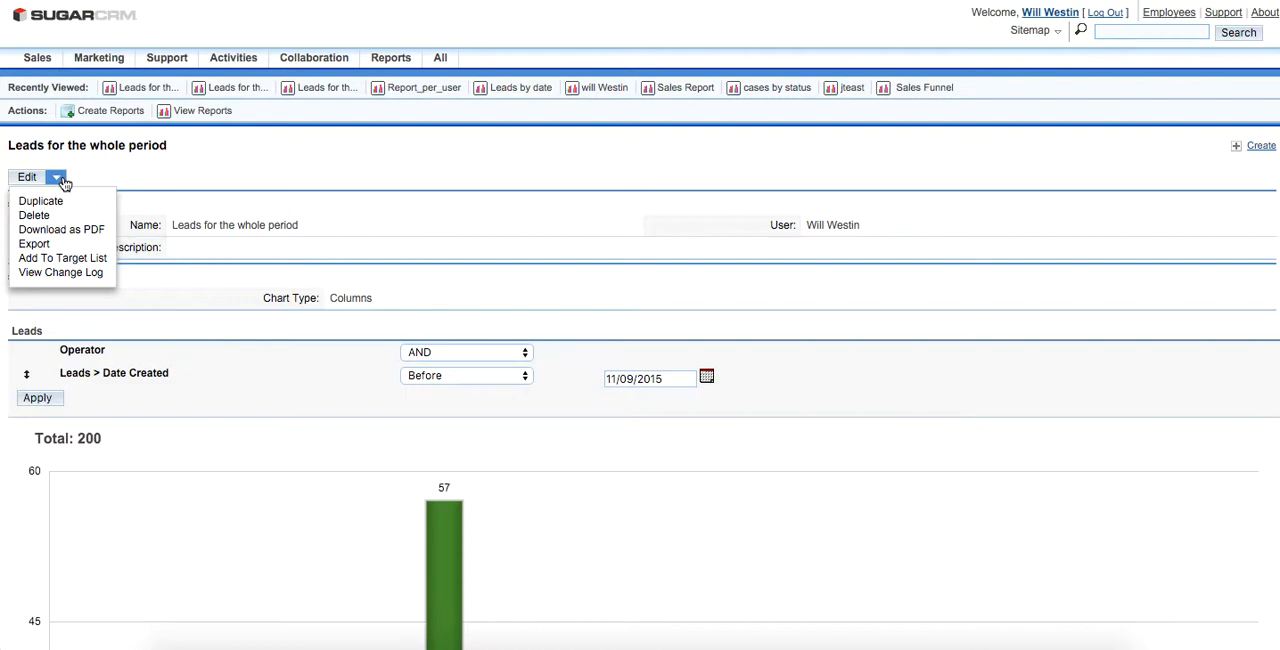
mouse_move(34, 243)
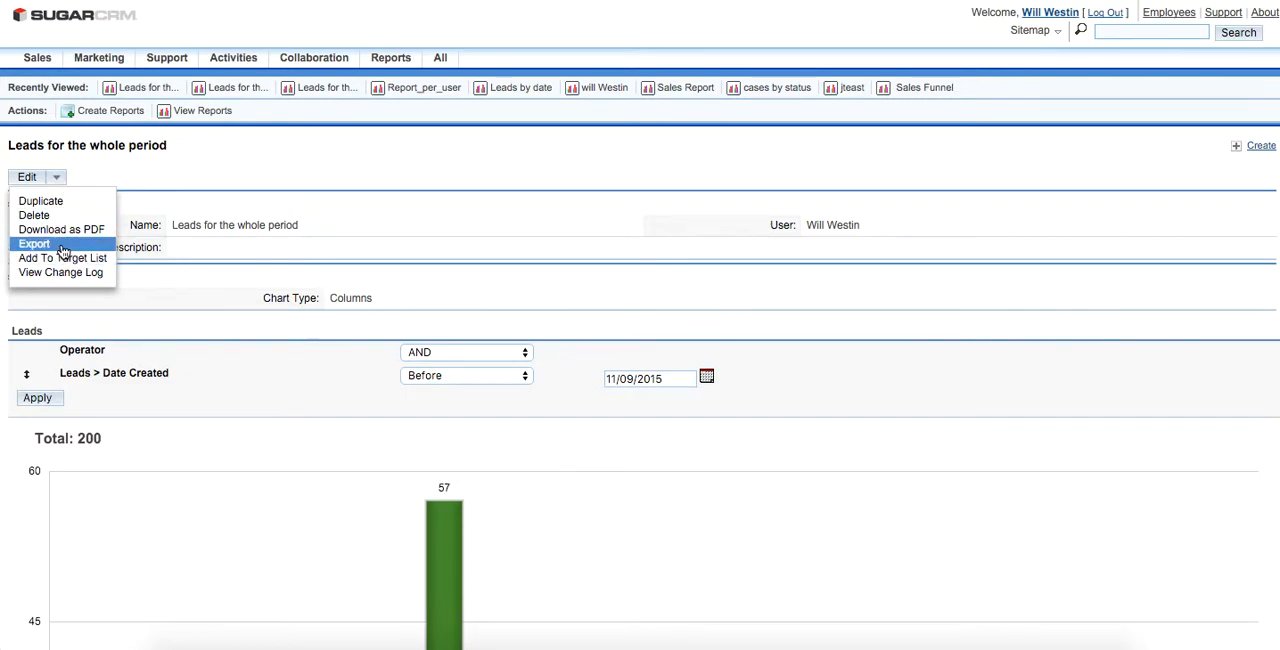
left_click(33, 243)
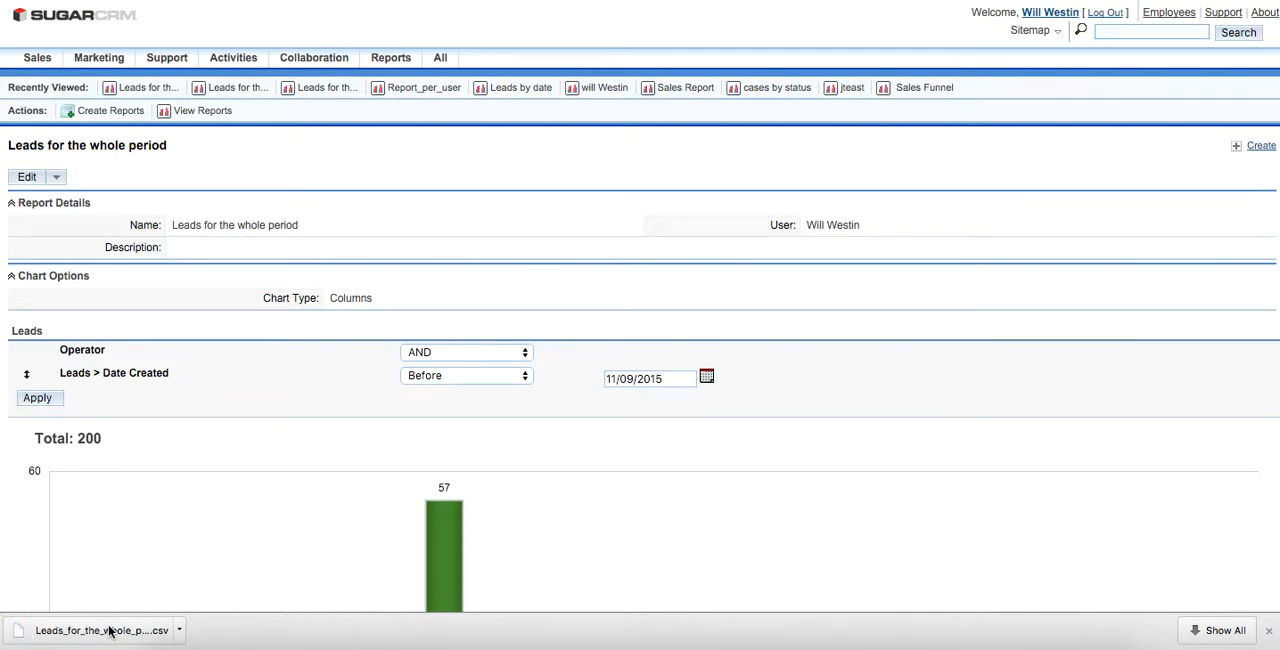
left_click(100, 630)
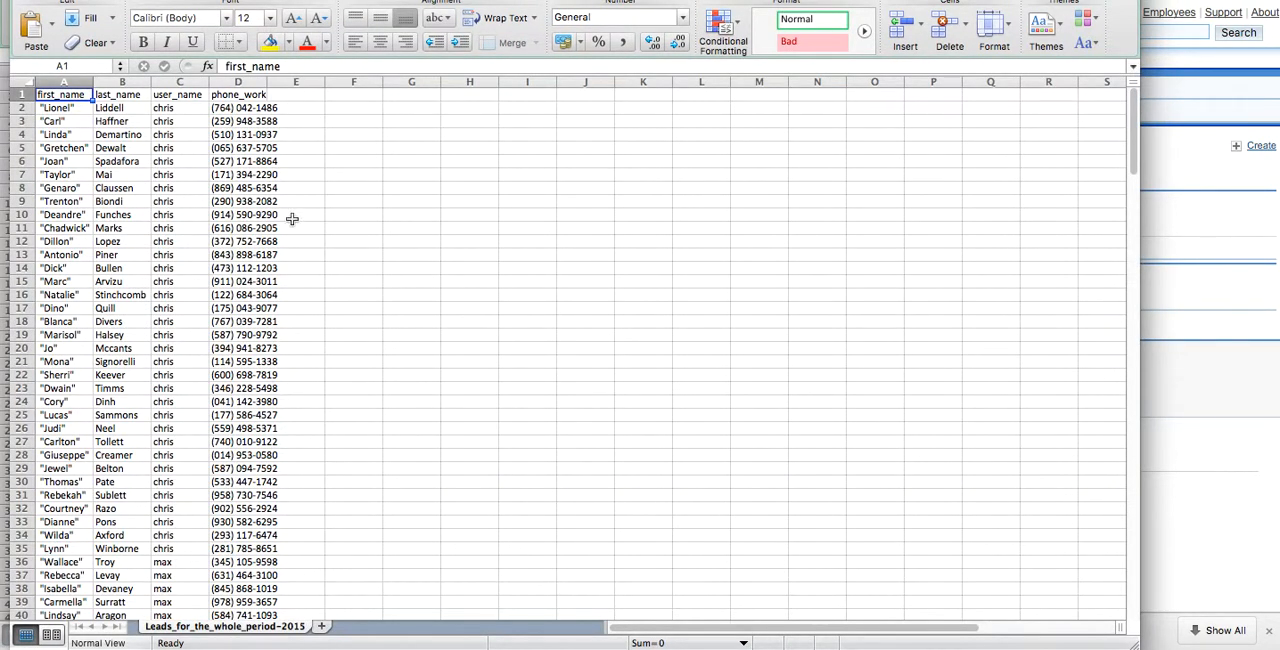